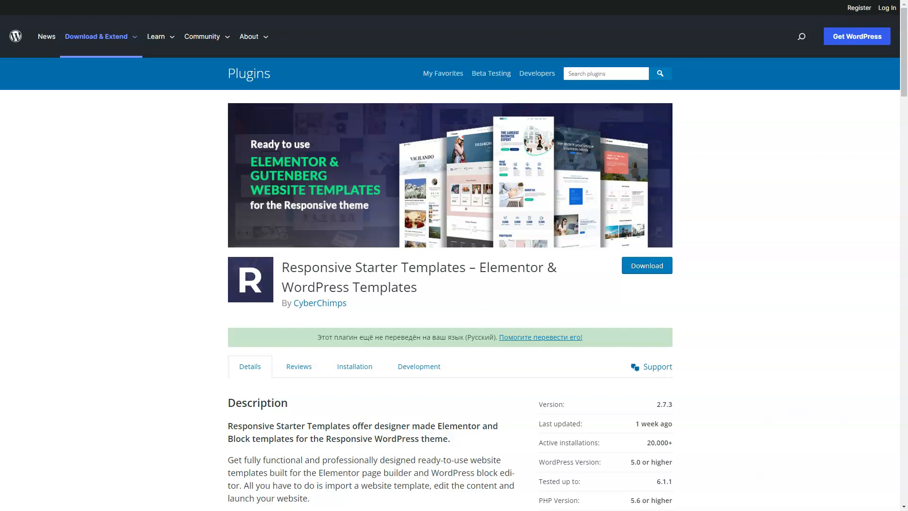
Step: Scroll through the plugin page's description, screenshots, FAQ and Contributors sections
scroll("down", 3)
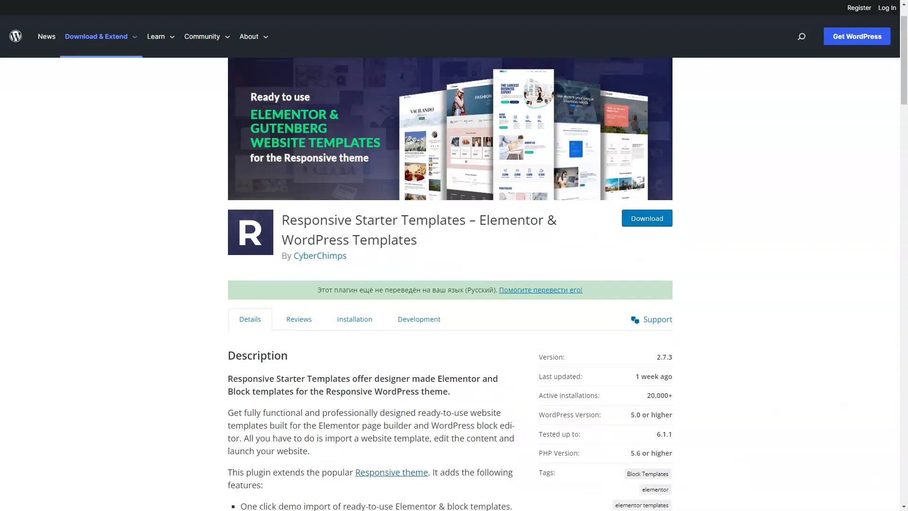
scroll("down", 3)
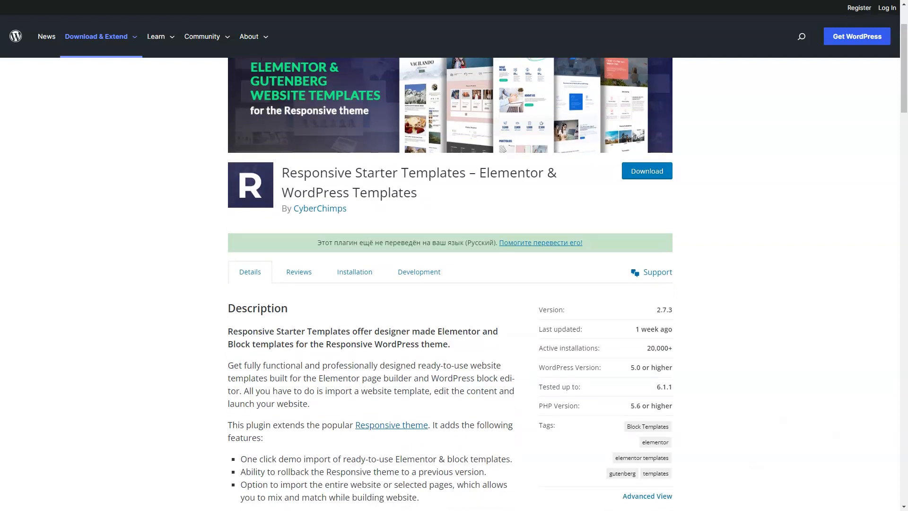
scroll("down", 3)
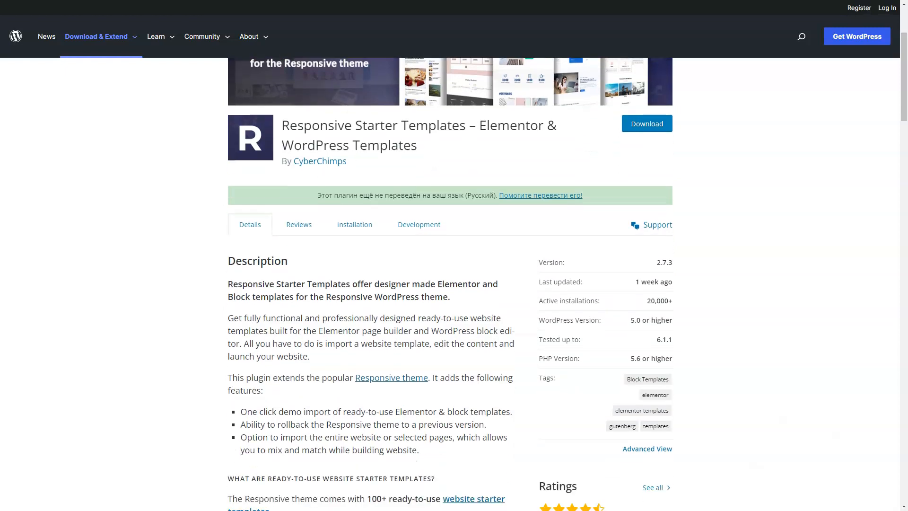
scroll("down", 3)
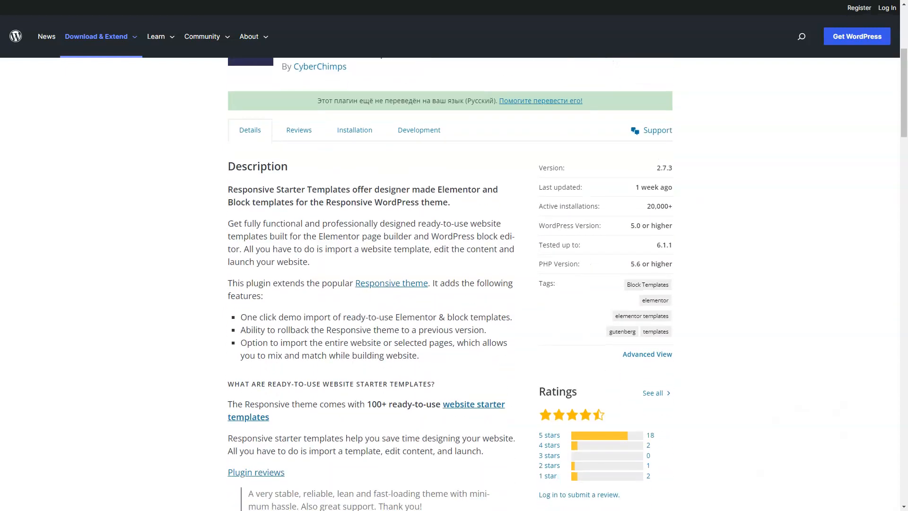
scroll("down", 3)
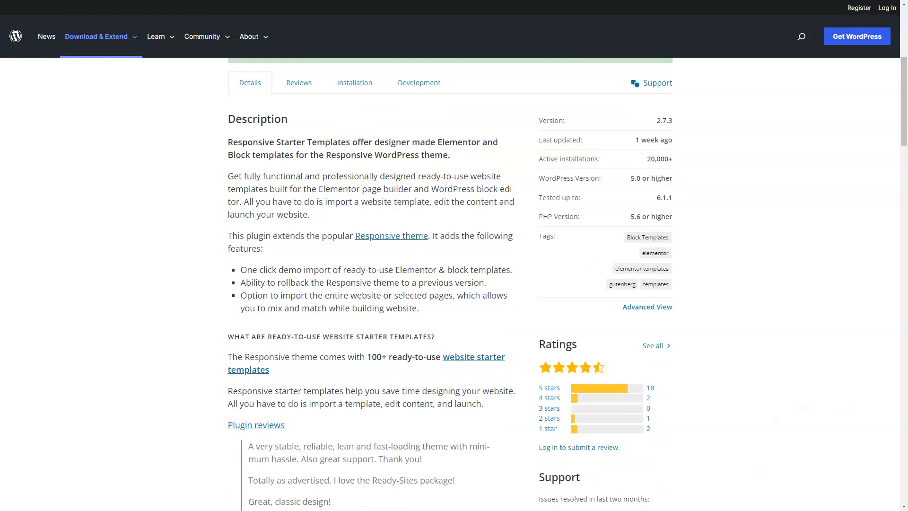
scroll("down", 3)
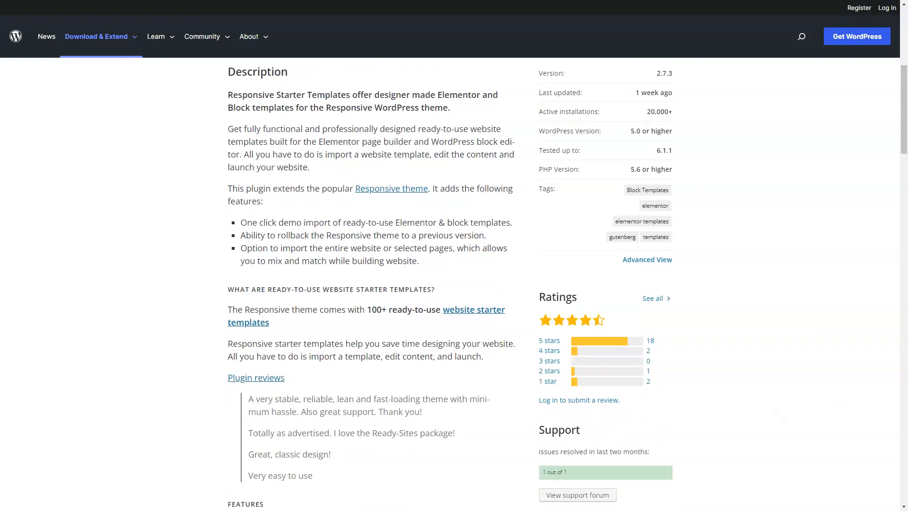
scroll("down", 3)
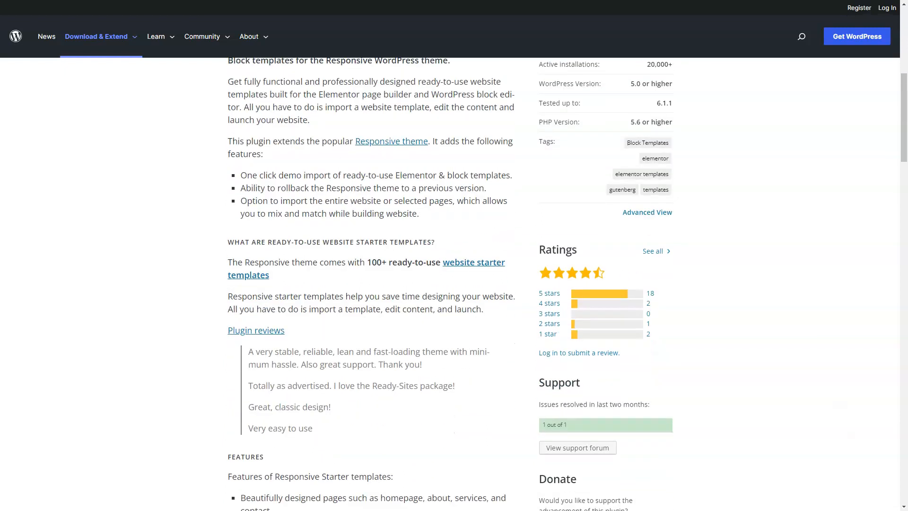
scroll("down", 3)
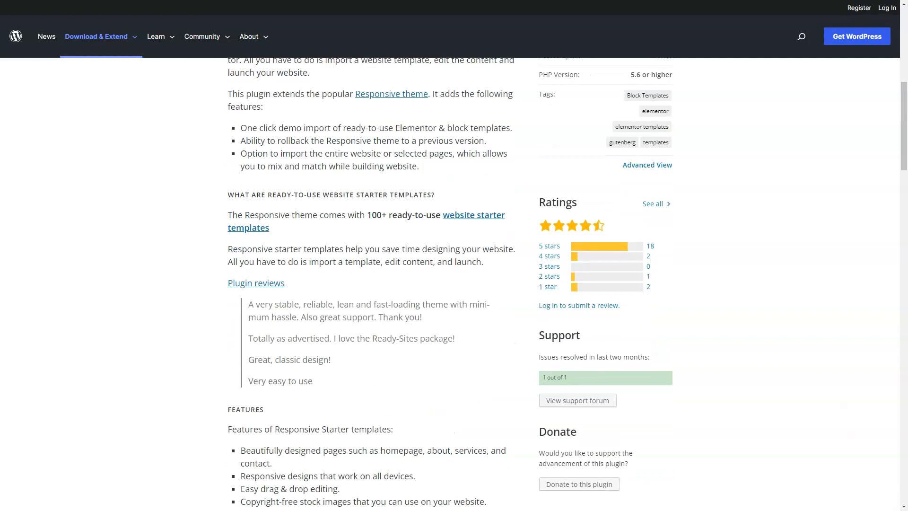
scroll("down", 3)
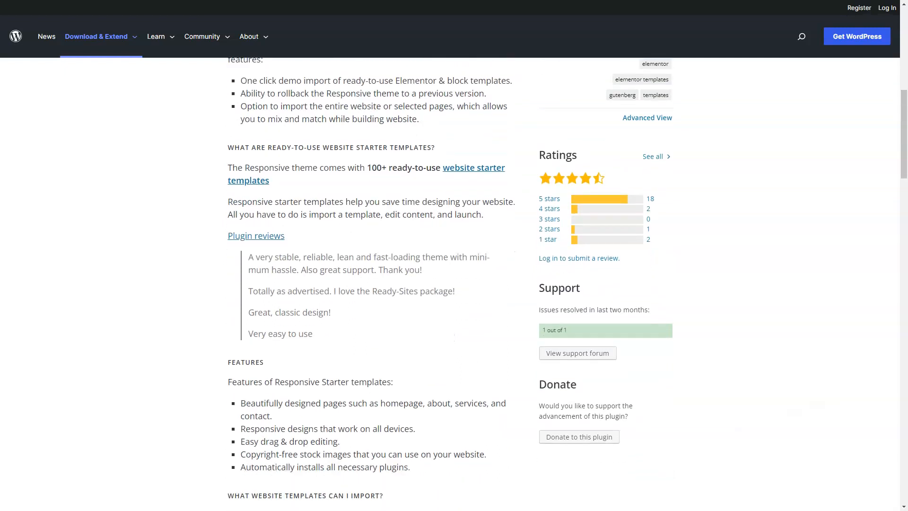
scroll("down", 3)
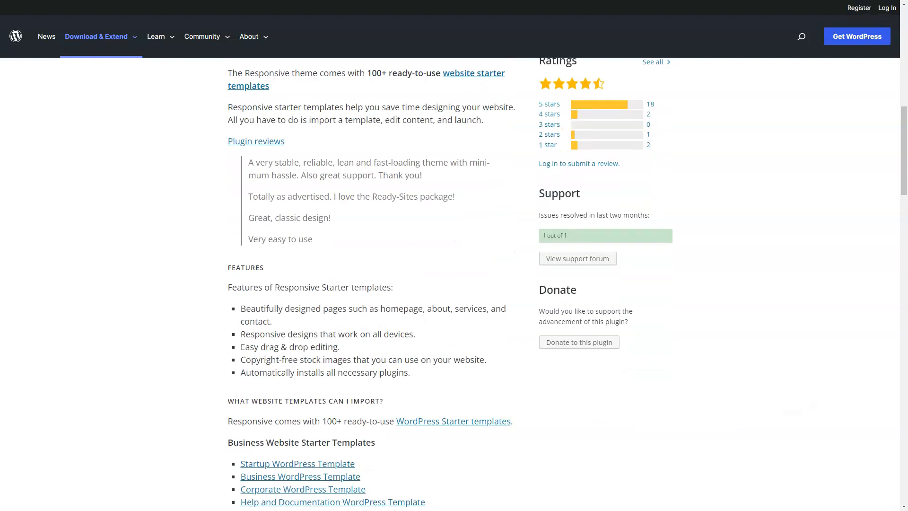
scroll("down", 3)
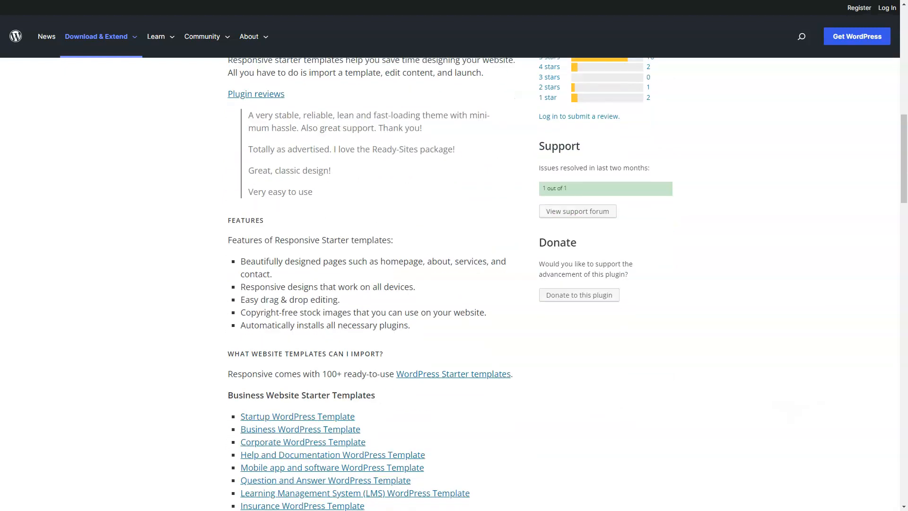
scroll("down", 3)
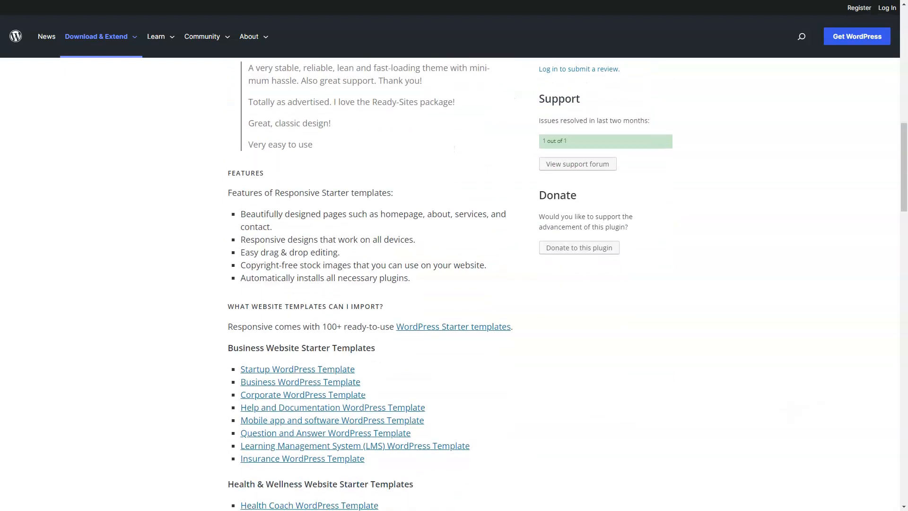
scroll("down", 3)
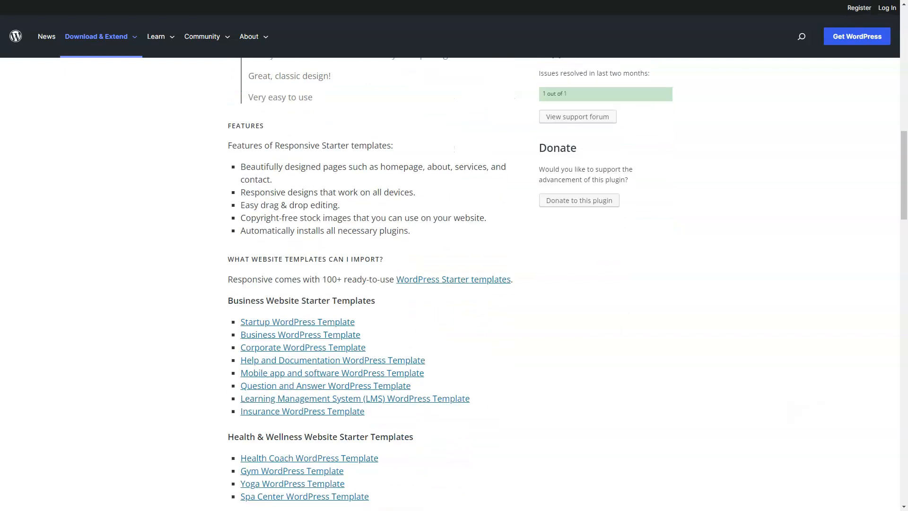
scroll("down", 3)
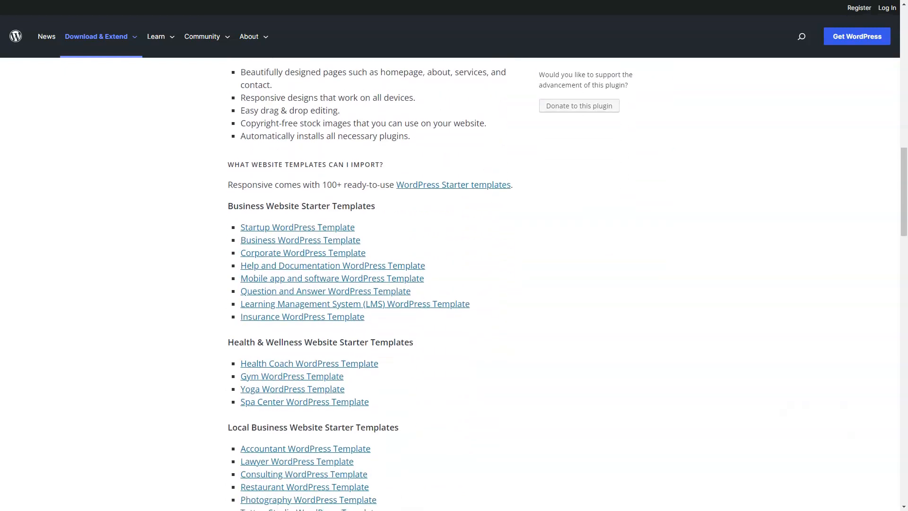
scroll("down", 3)
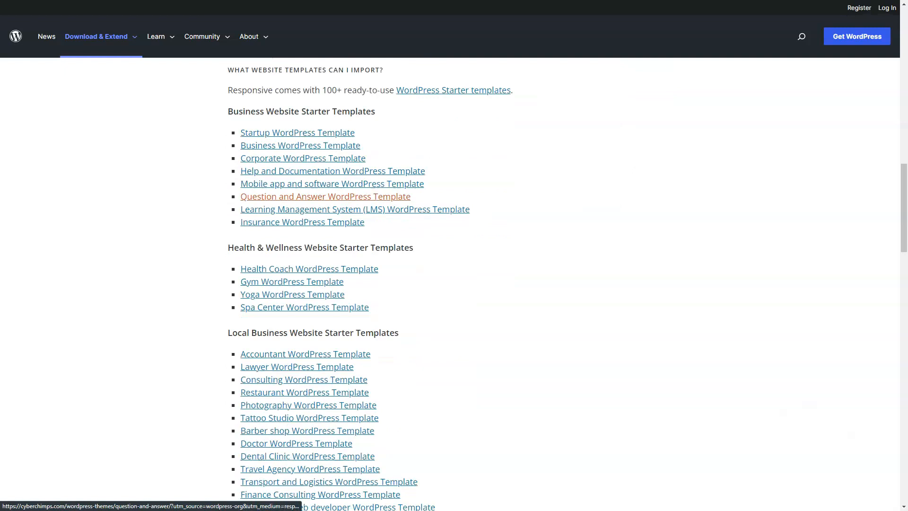
scroll("down", 3)
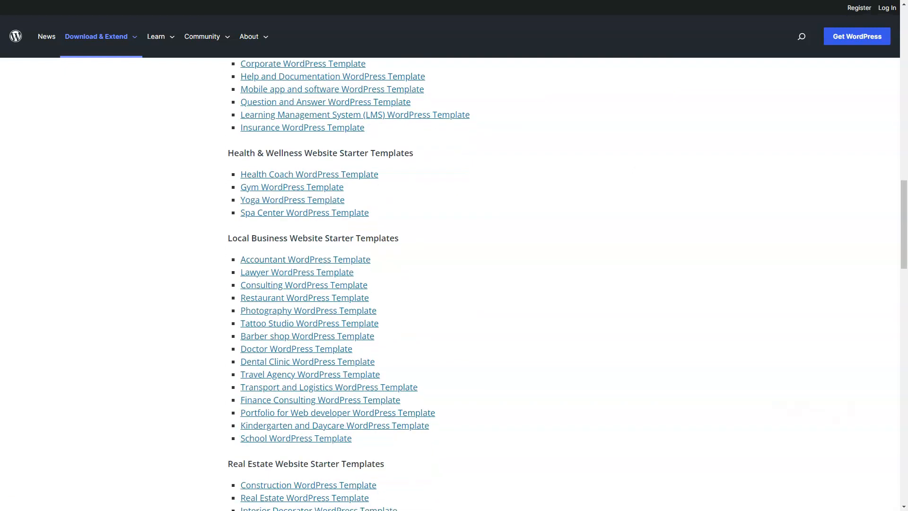
scroll("down", 3)
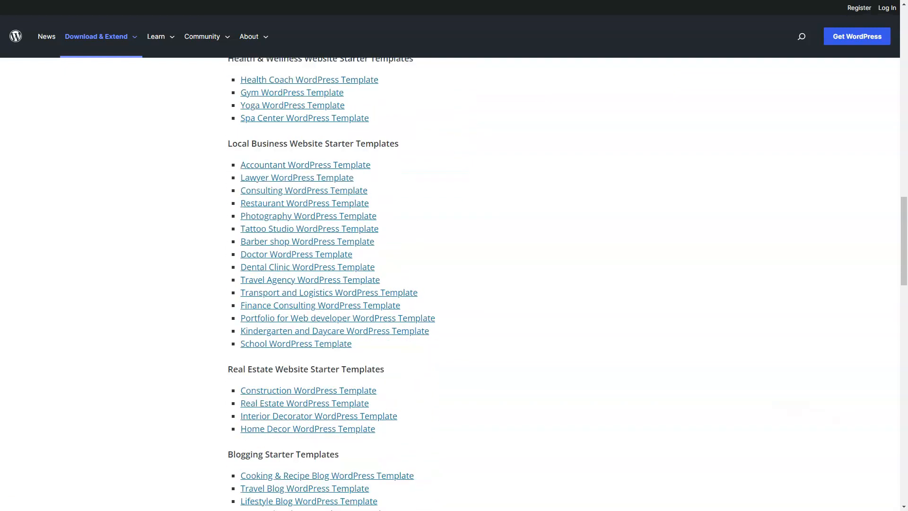
scroll("down", 3)
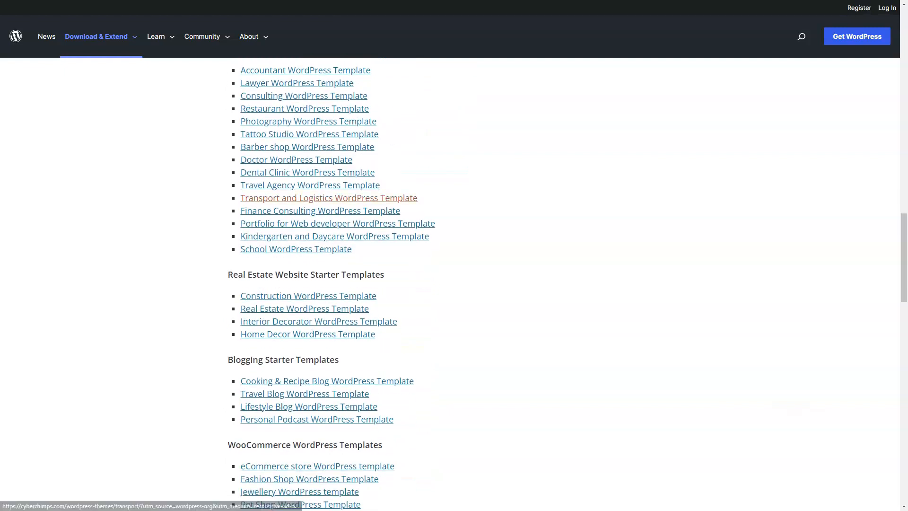
scroll("down", 3)
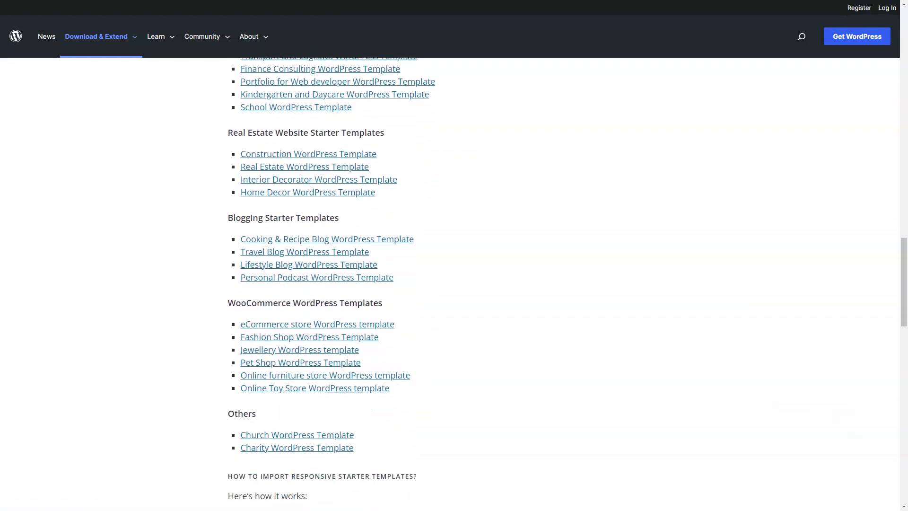
scroll("down", 3)
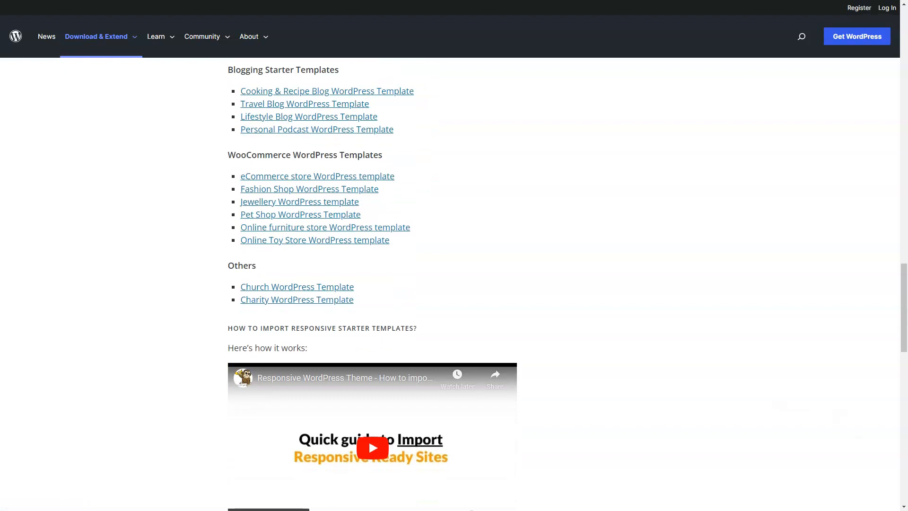
scroll("down", 3)
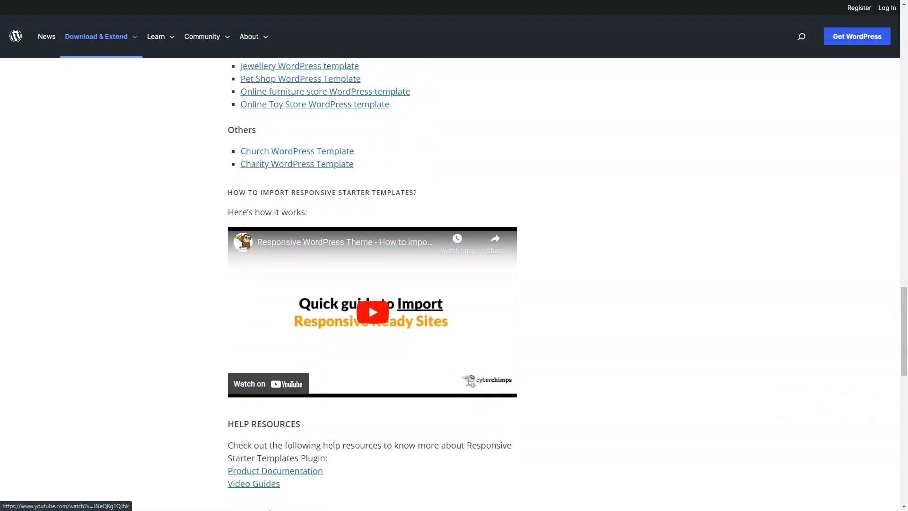
scroll("down", 3)
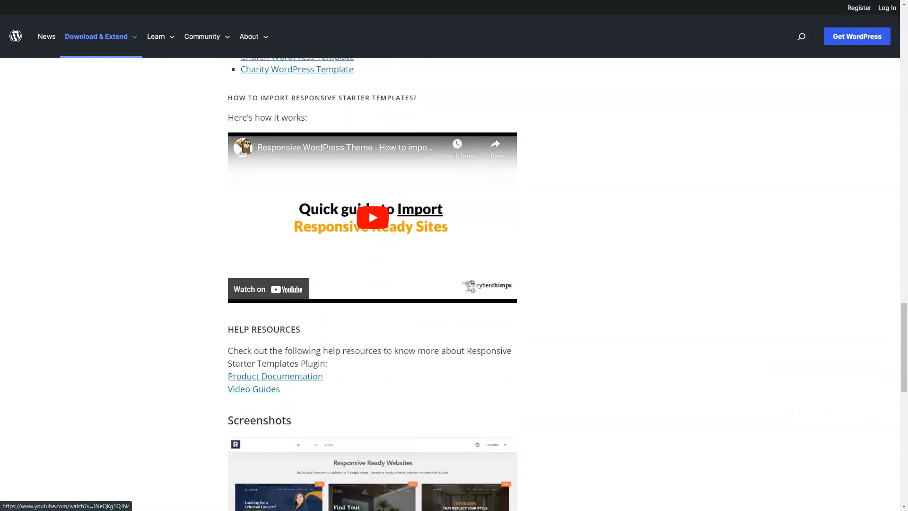
scroll("down", 3)
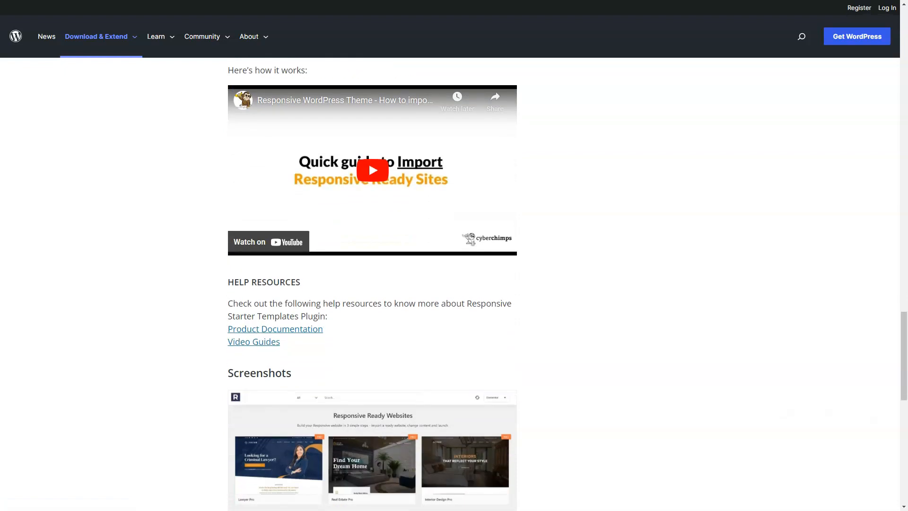
scroll("down", 3)
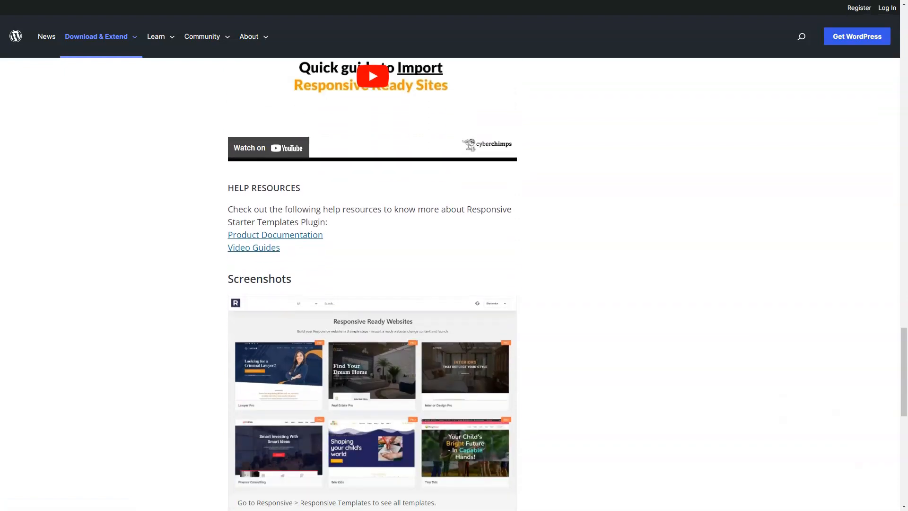
scroll("down", 3)
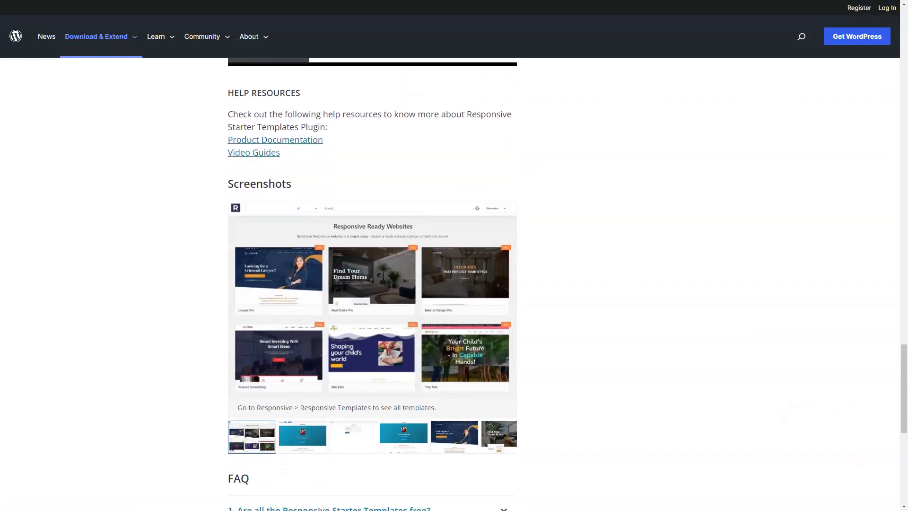
scroll("down", 3)
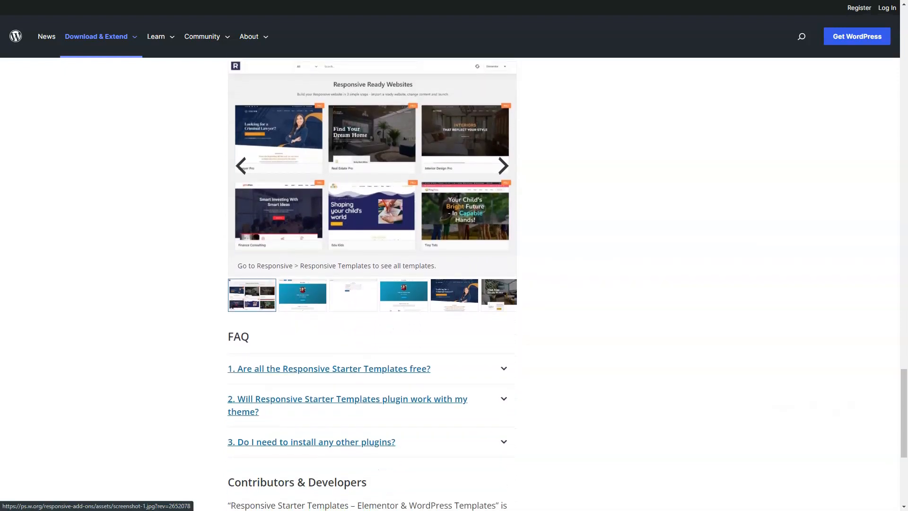
scroll("down", 3)
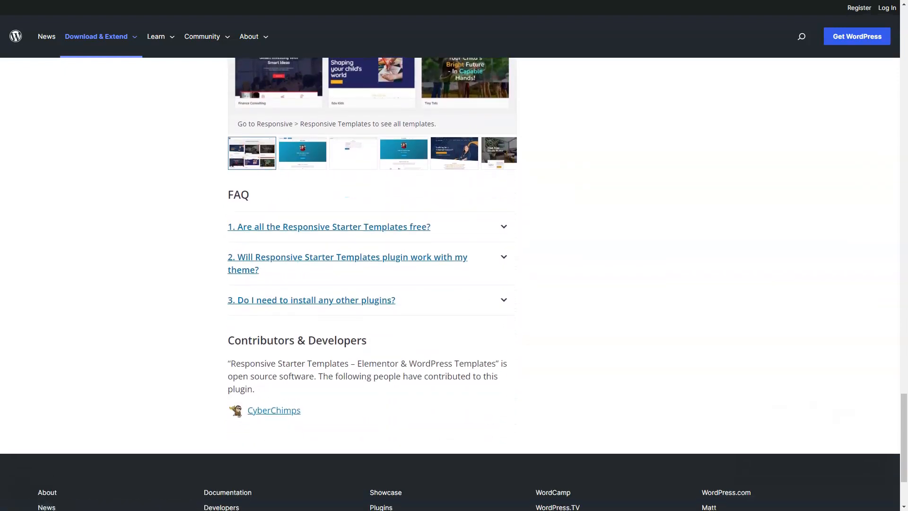
scroll("down", 3)
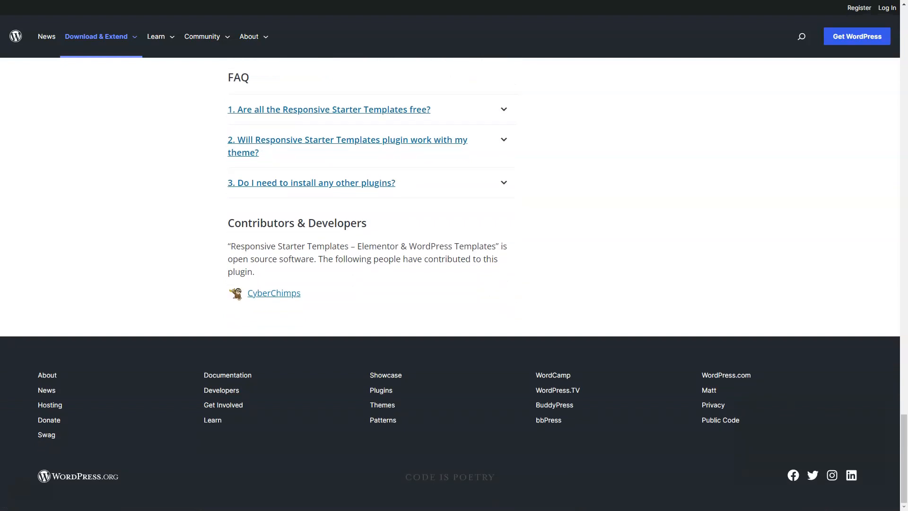
Step: Visit the CyberChimps Responsive theme page, advance the template carousel and browse down the page
left_click(274, 293)
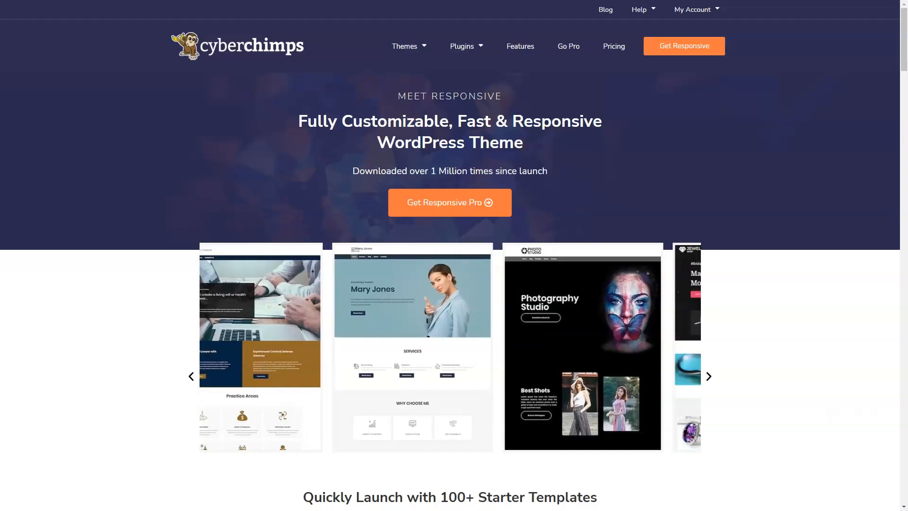
left_click(709, 377)
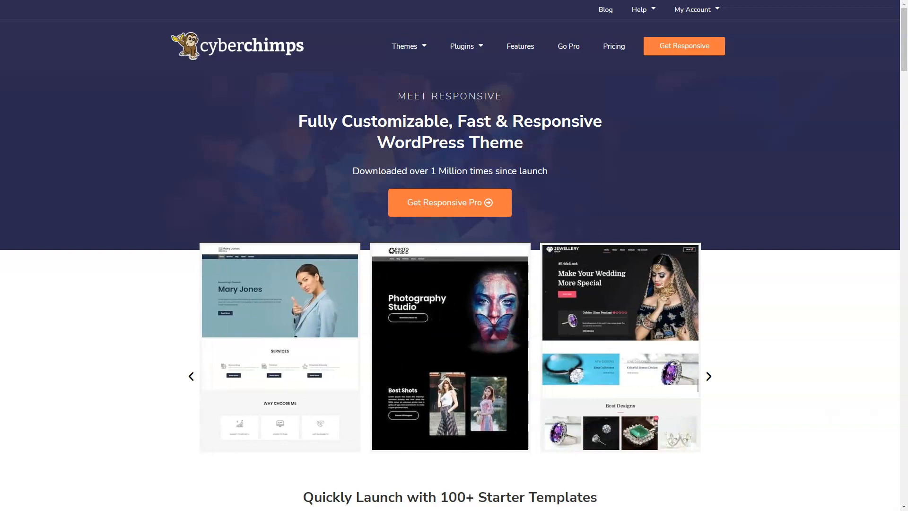
scroll("down", 3)
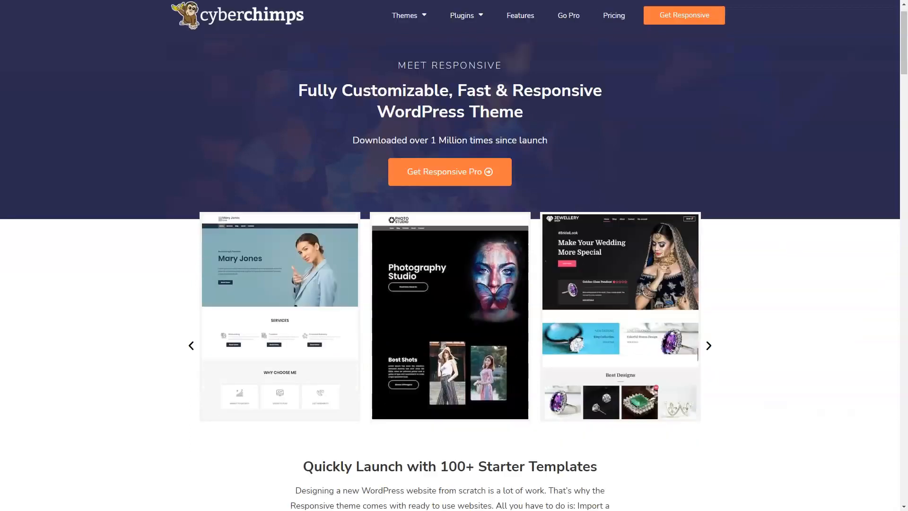
scroll("down", 3)
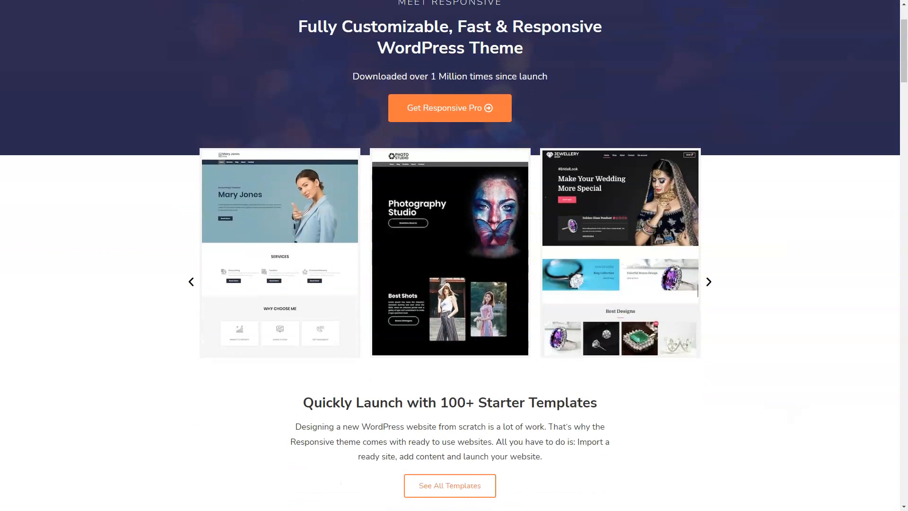
scroll("down", 3)
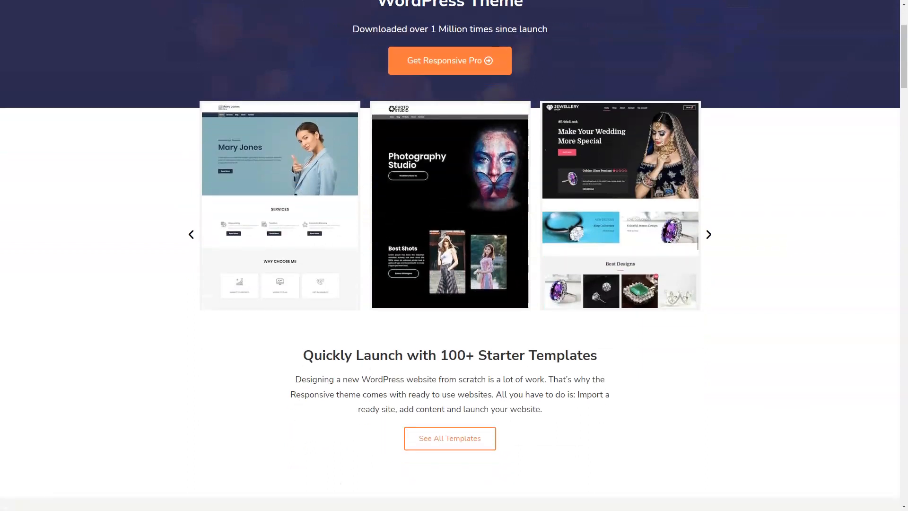
scroll("down", 3)
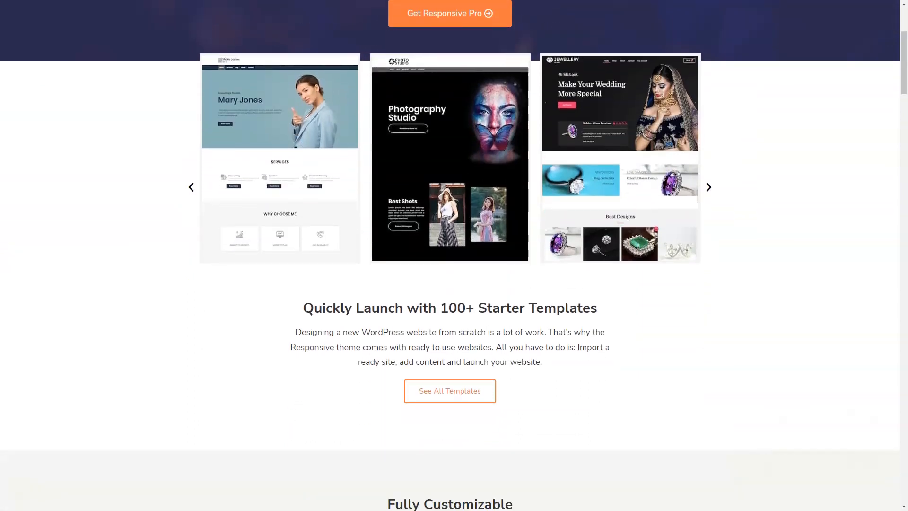
scroll("down", 3)
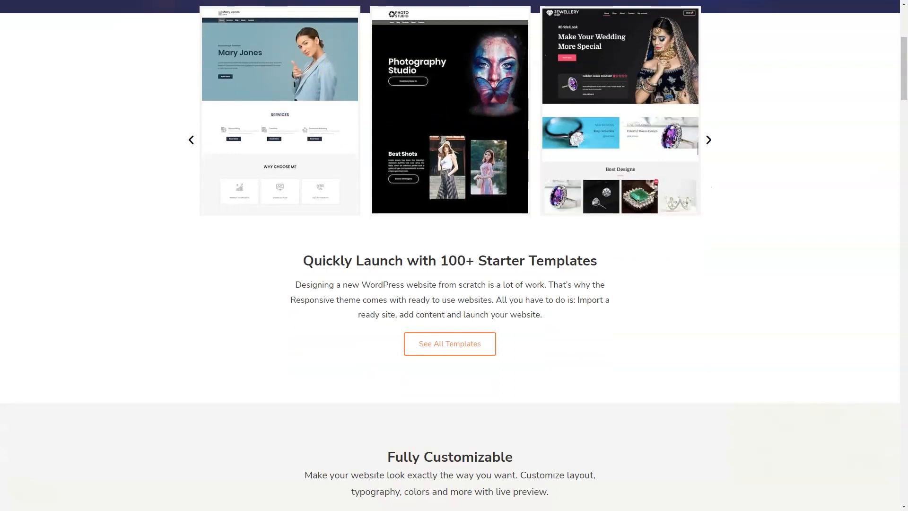
scroll("down", 3)
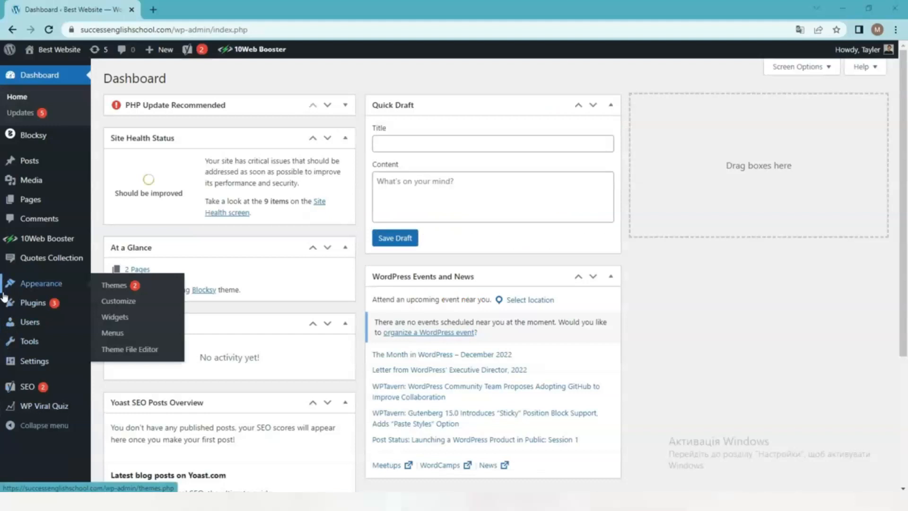
mouse_move(119, 285)
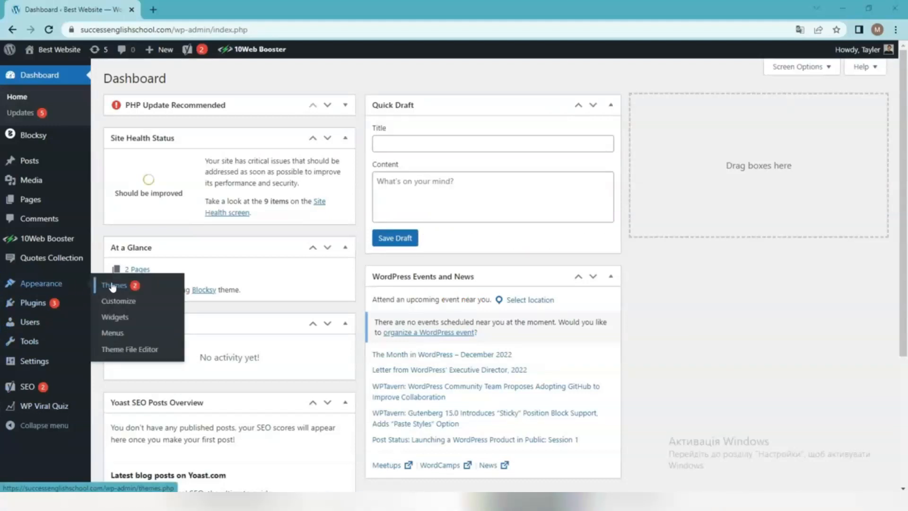
mouse_move(32, 303)
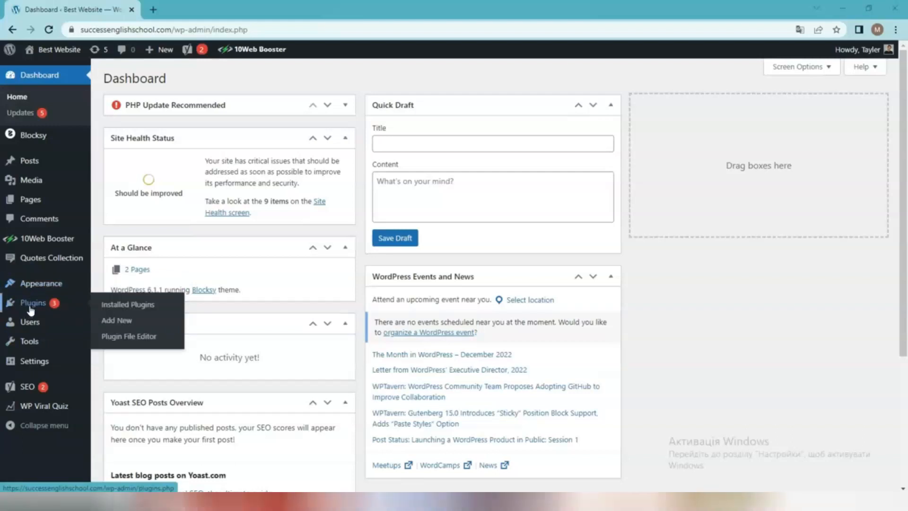
mouse_move(128, 303)
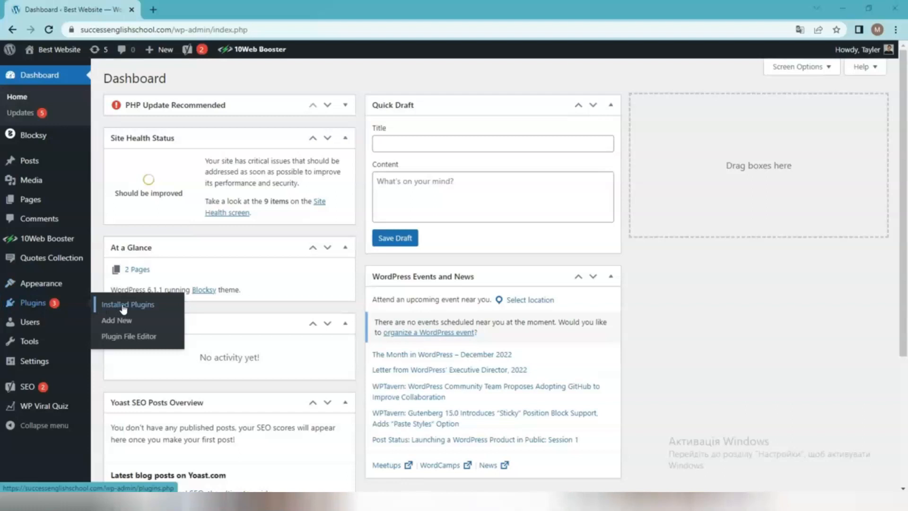
mouse_move(116, 321)
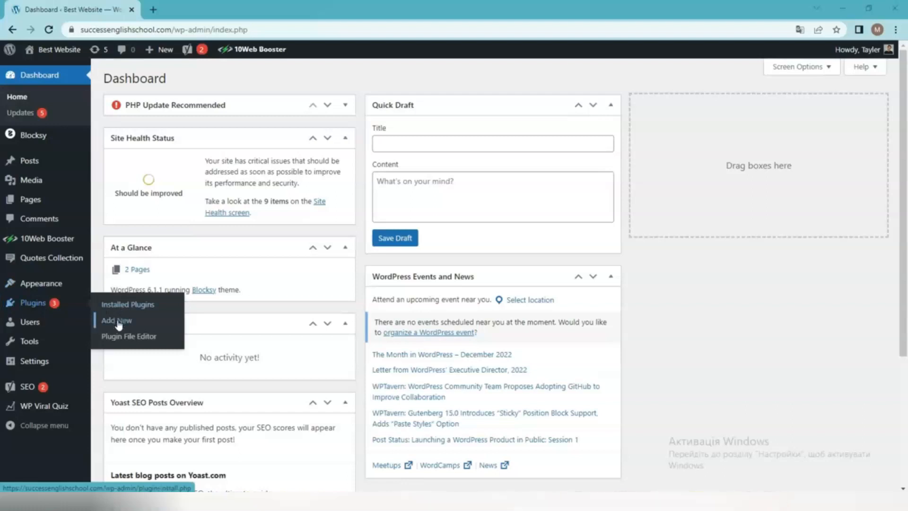
Step: Search the Add Plugins directory for 'Responsive Starter Templates'
left_click(115, 321)
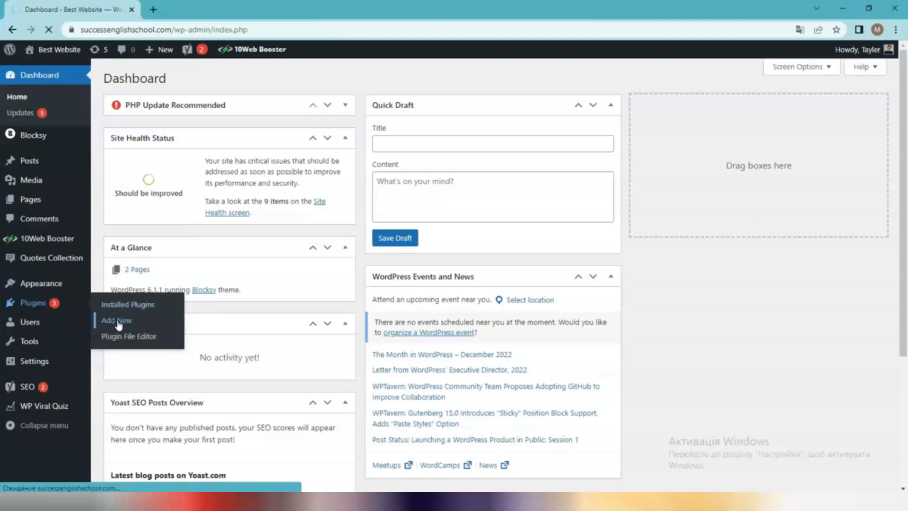
left_click(116, 321)
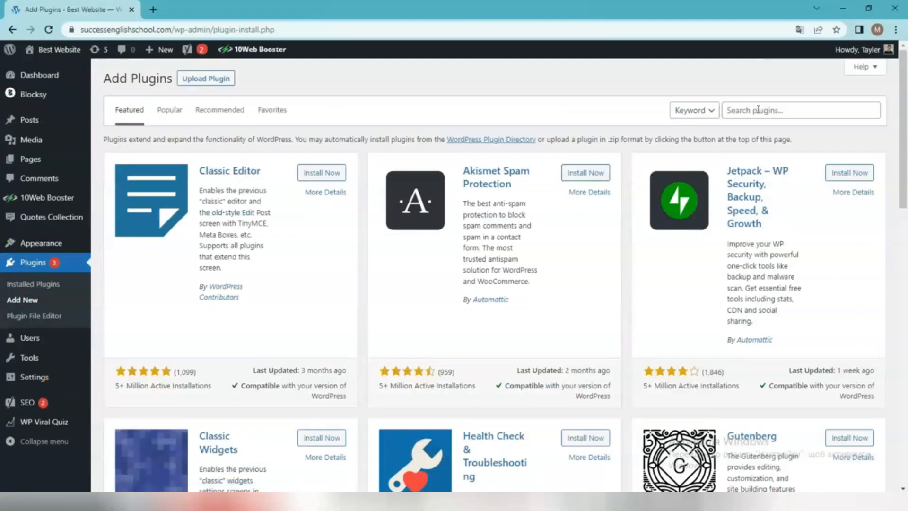
left_click(801, 110)
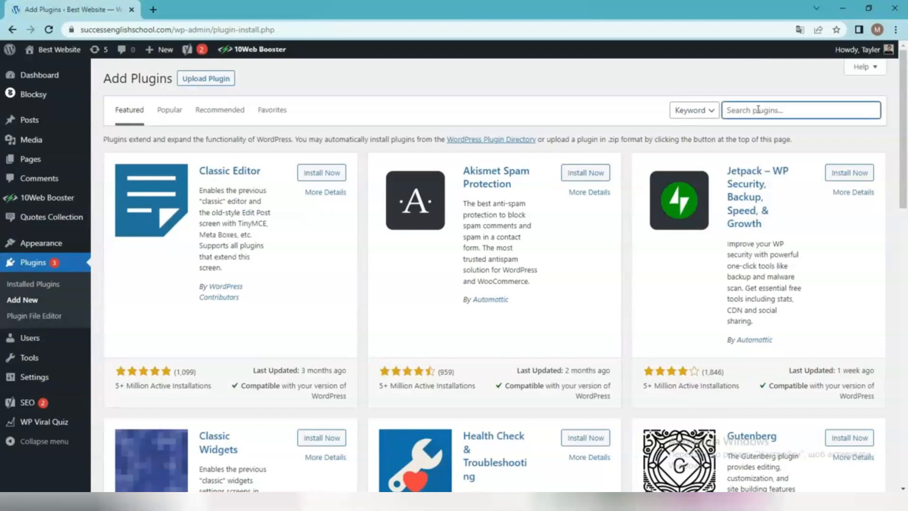
type("Responsive Starter Templates")
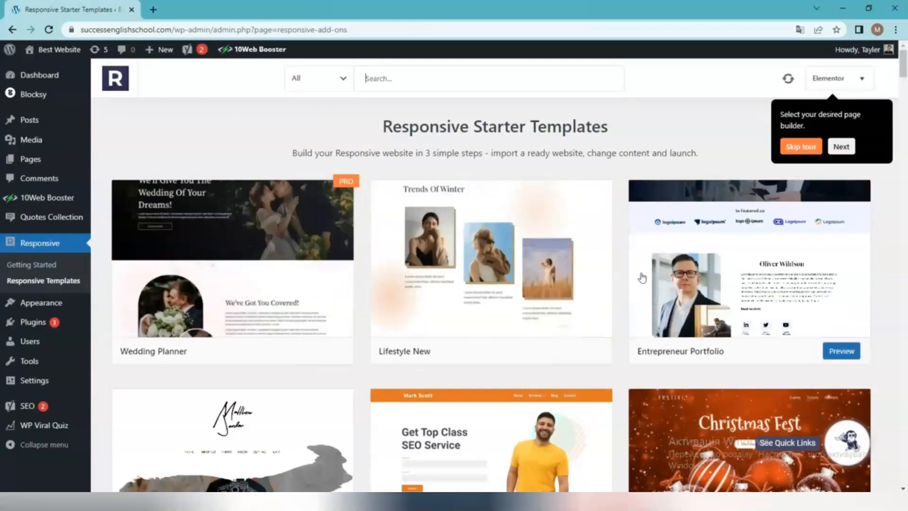
scroll("down", 3)
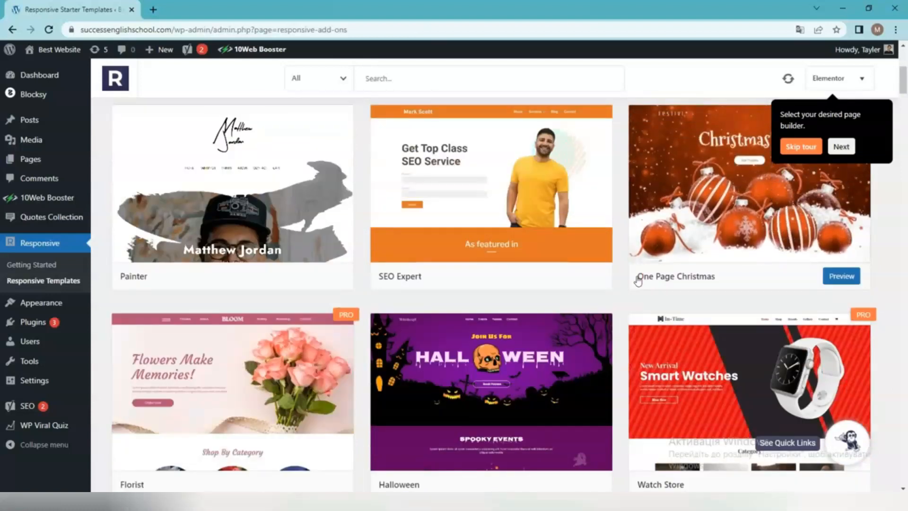
scroll("down", 3)
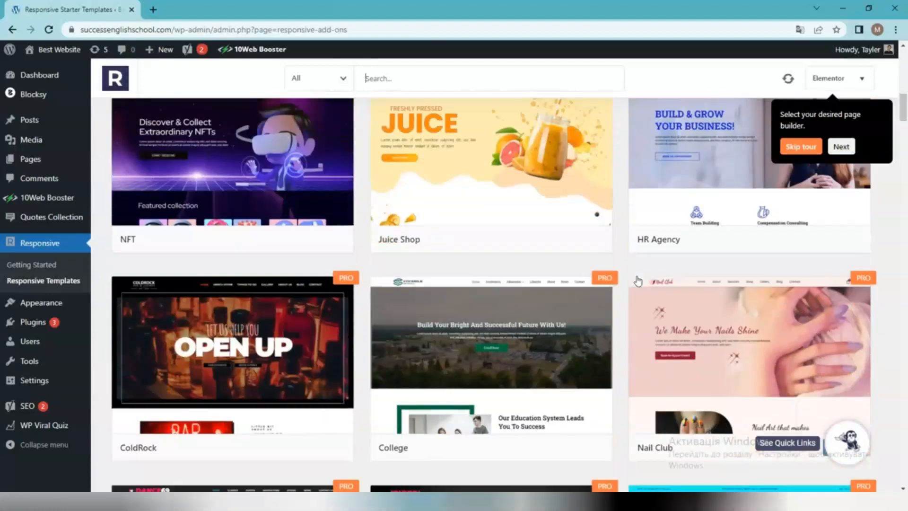
scroll("down", 3)
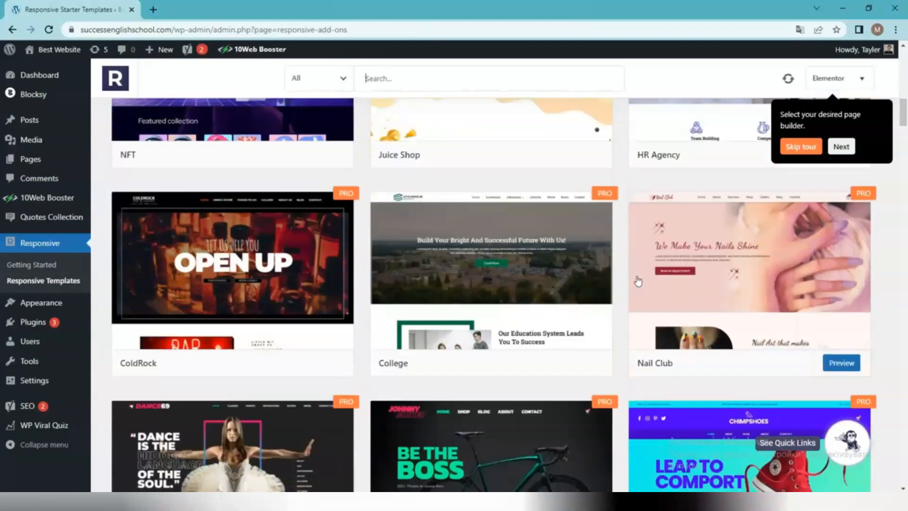
scroll("down", 3)
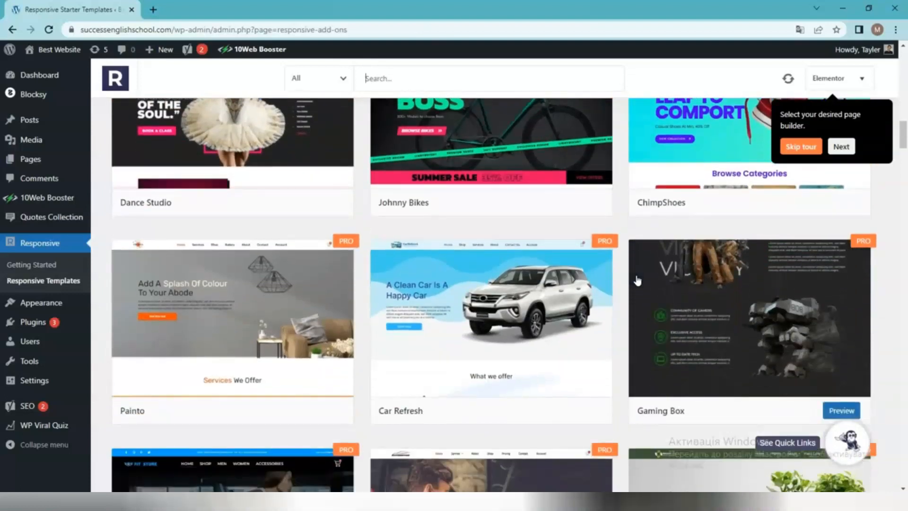
scroll("down", 3)
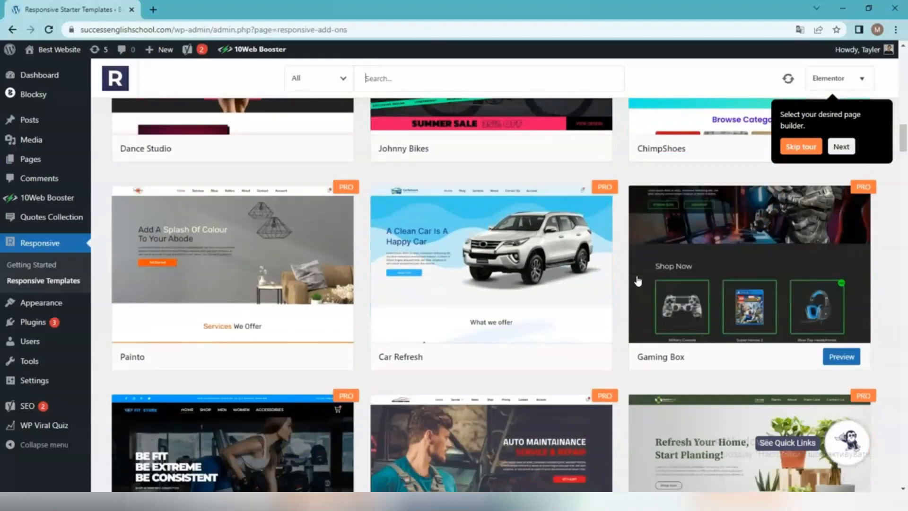
scroll("down", 3)
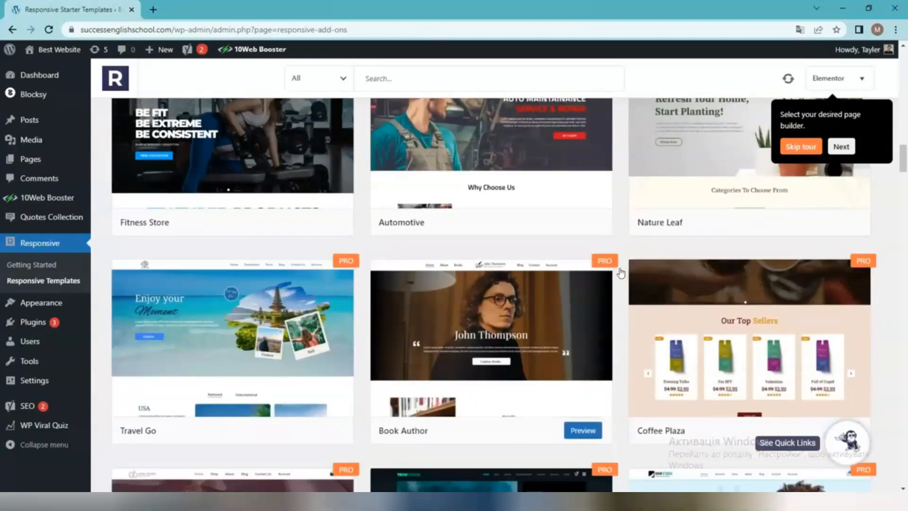
scroll("down", 3)
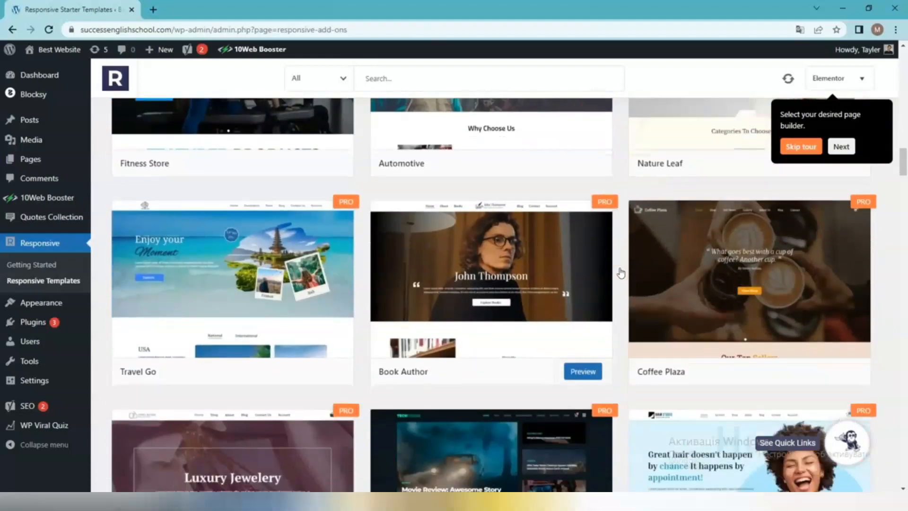
scroll("down", 3)
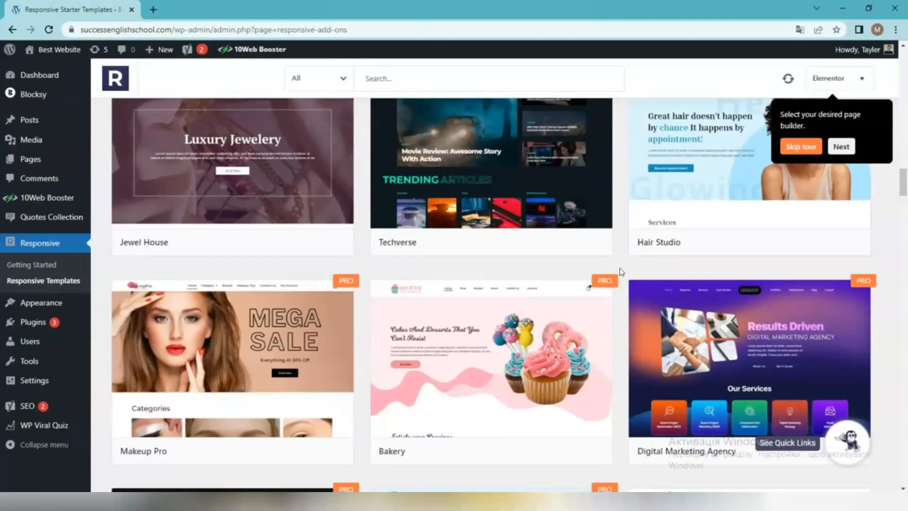
scroll("down", 3)
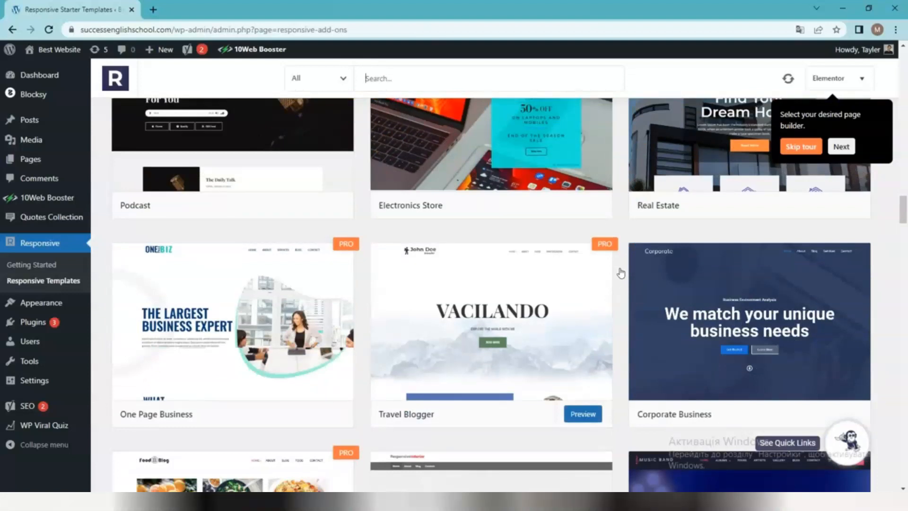
scroll("down", 3)
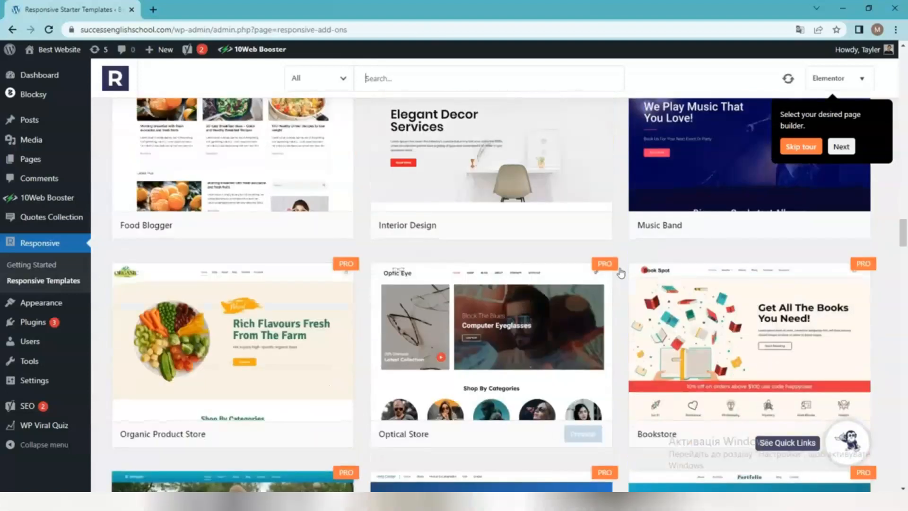
scroll("down", 3)
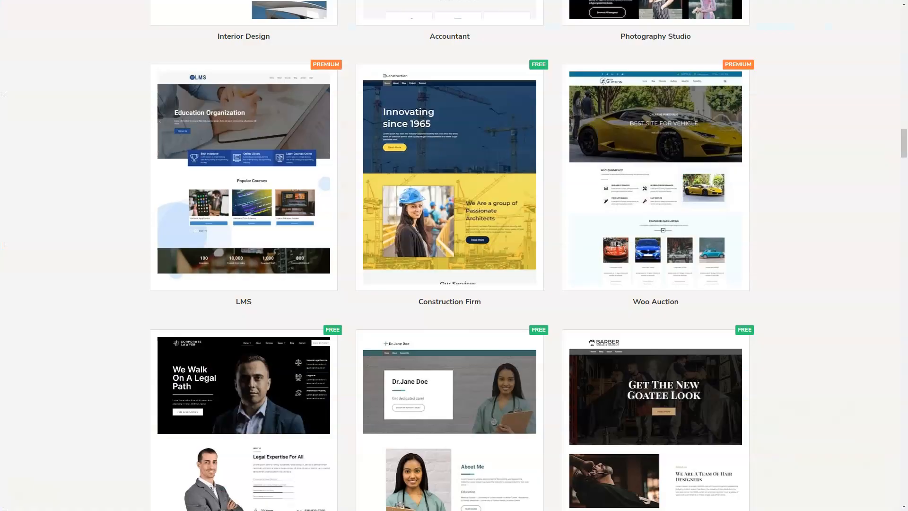
Step: Scroll down the CyberChimps starter template gallery before switching to the live home page
scroll("down", 3)
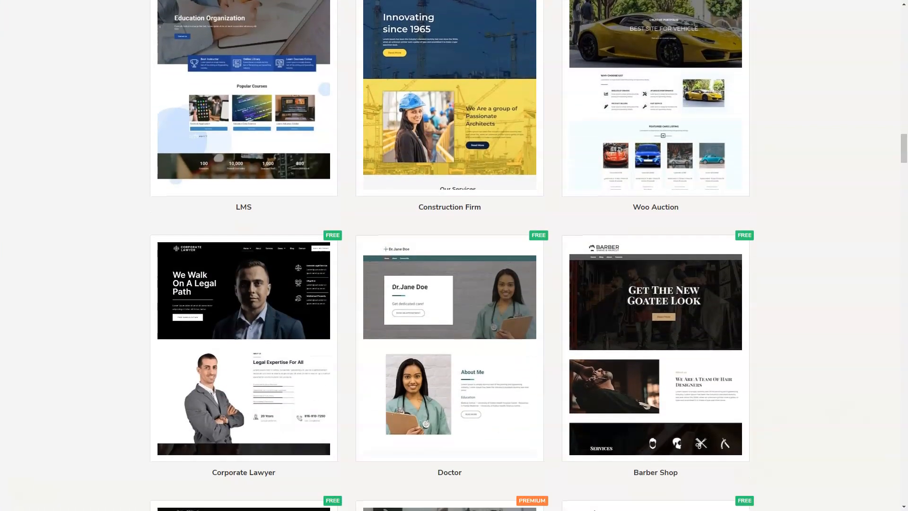
scroll("down", 3)
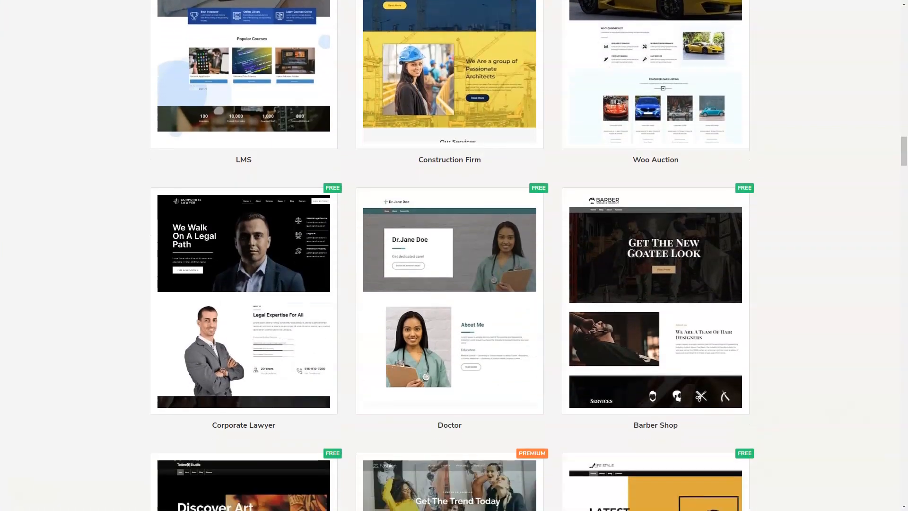
scroll("down", 3)
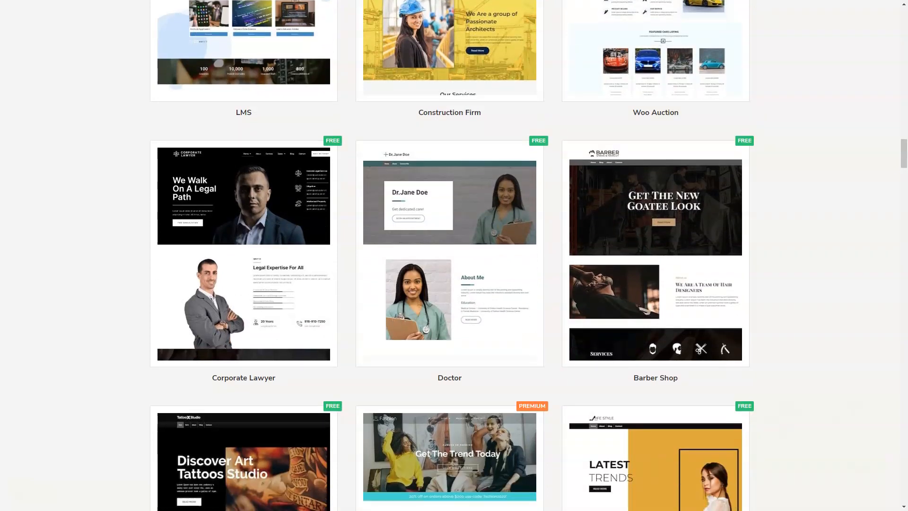
scroll("down", 3)
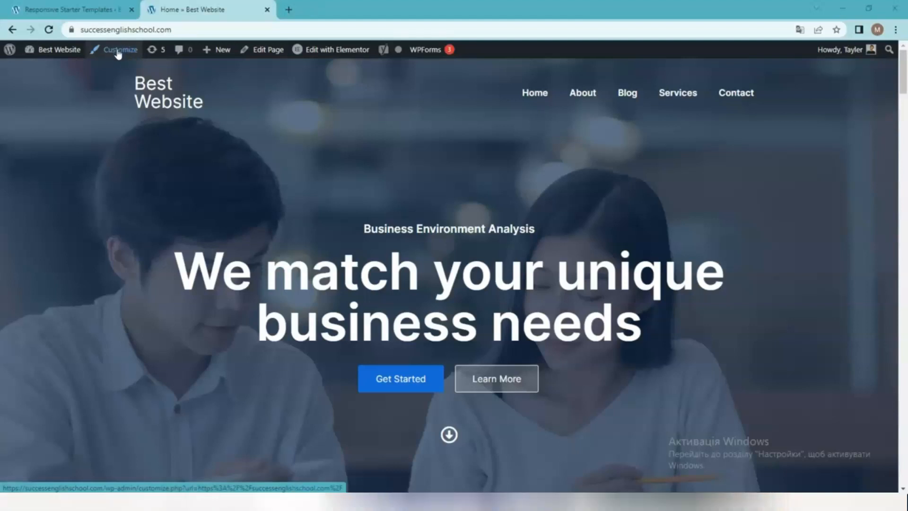
Step: Launch the Customizer from the admin bar and scroll the premium starter templates catalog
left_click(119, 49)
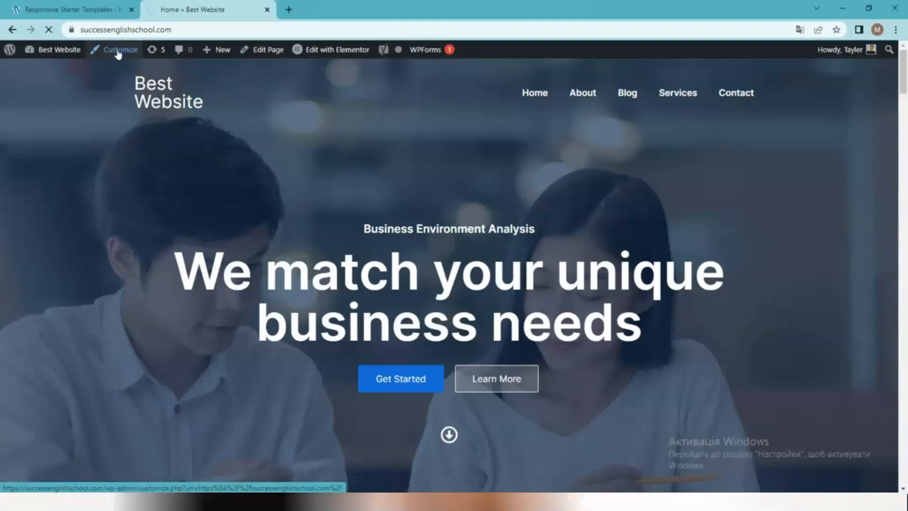
left_click(120, 50)
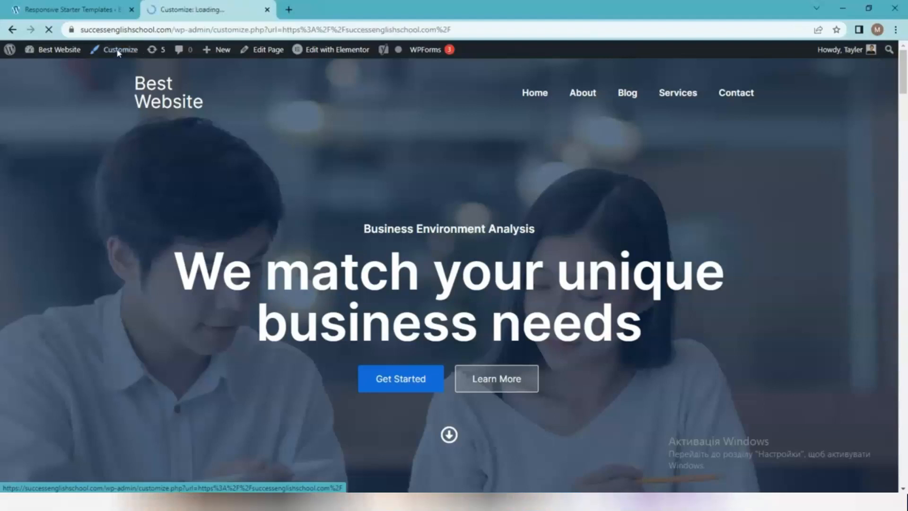
left_click(120, 49)
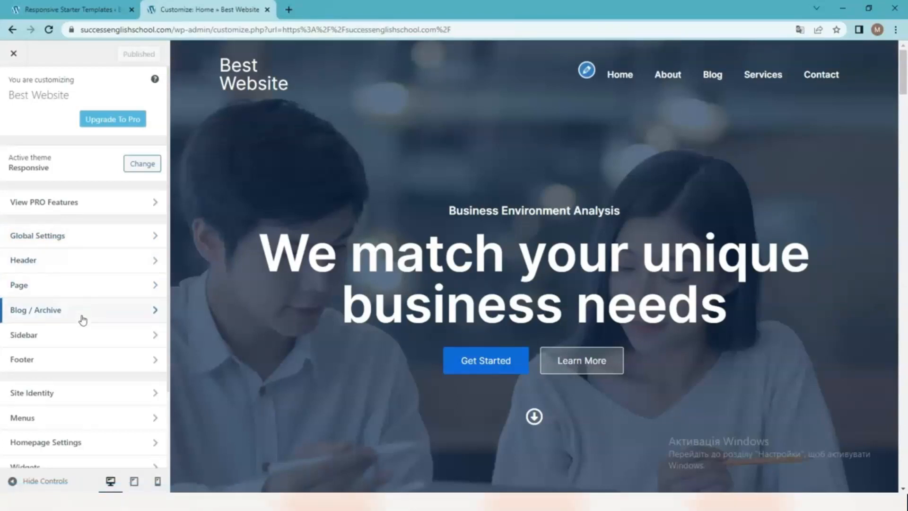
mouse_move(84, 363)
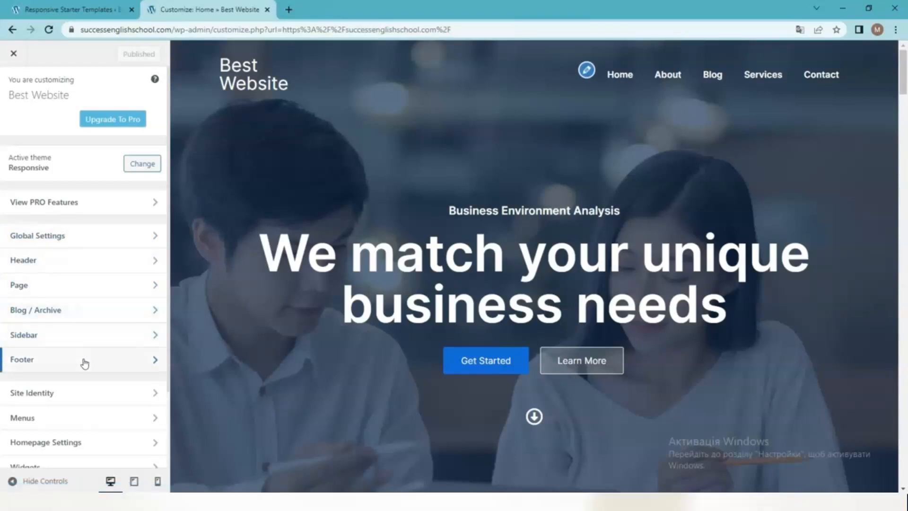
mouse_move(84, 397)
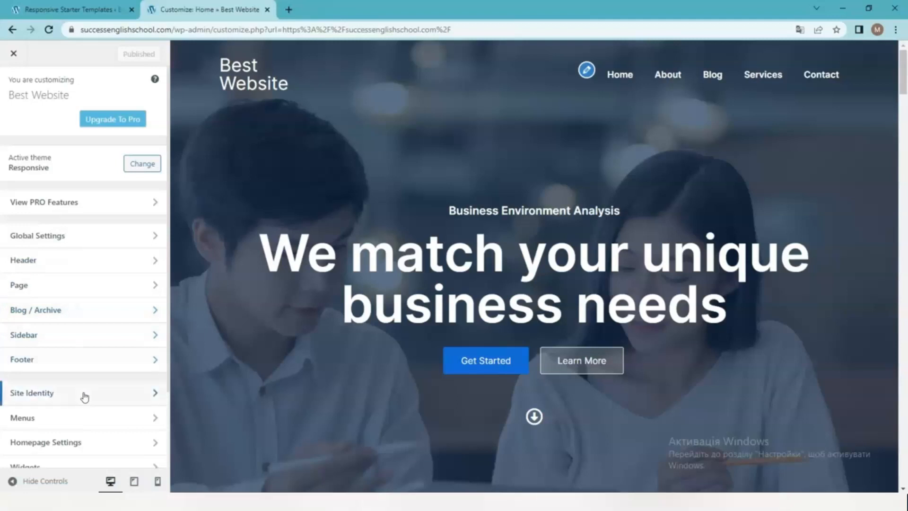
scroll("down", 3)
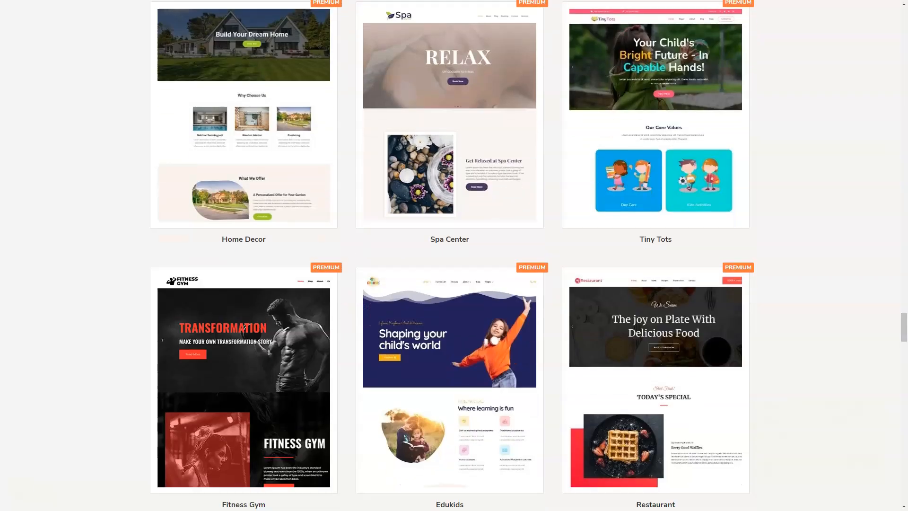
scroll("down", 3)
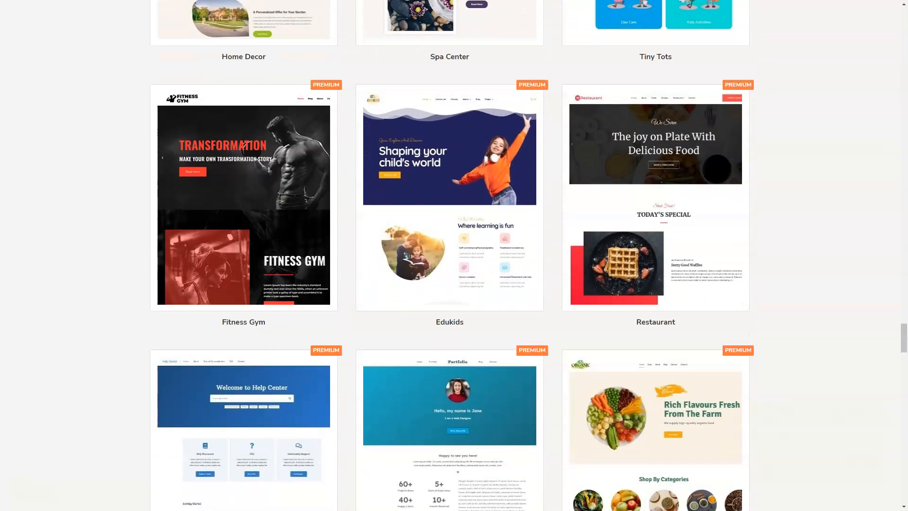
scroll("down", 3)
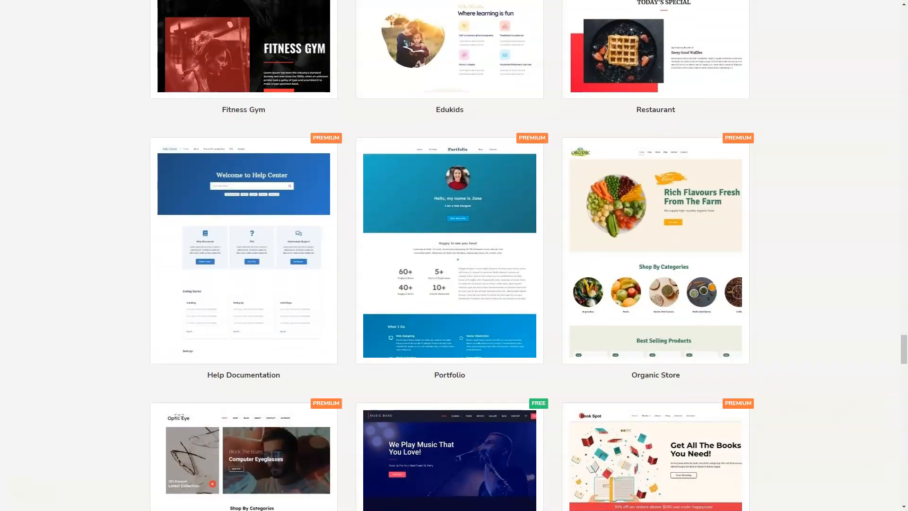
scroll("down", 3)
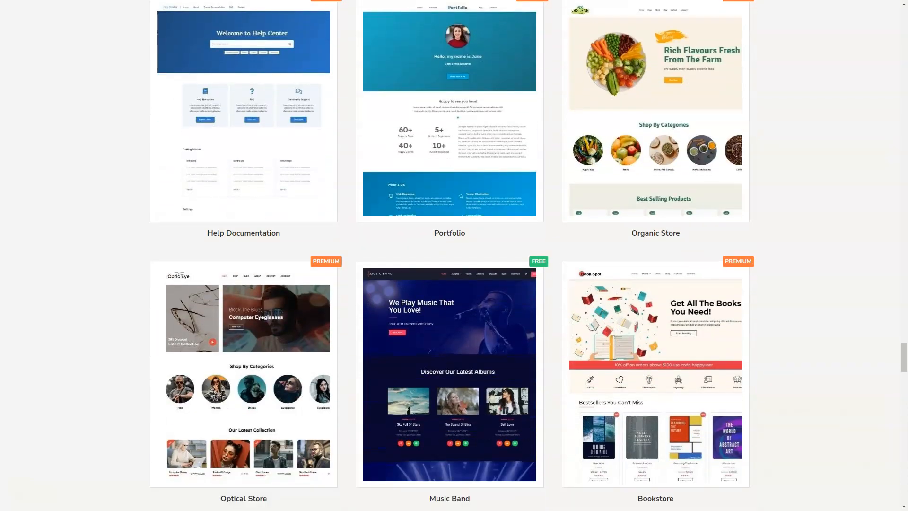
scroll("down", 3)
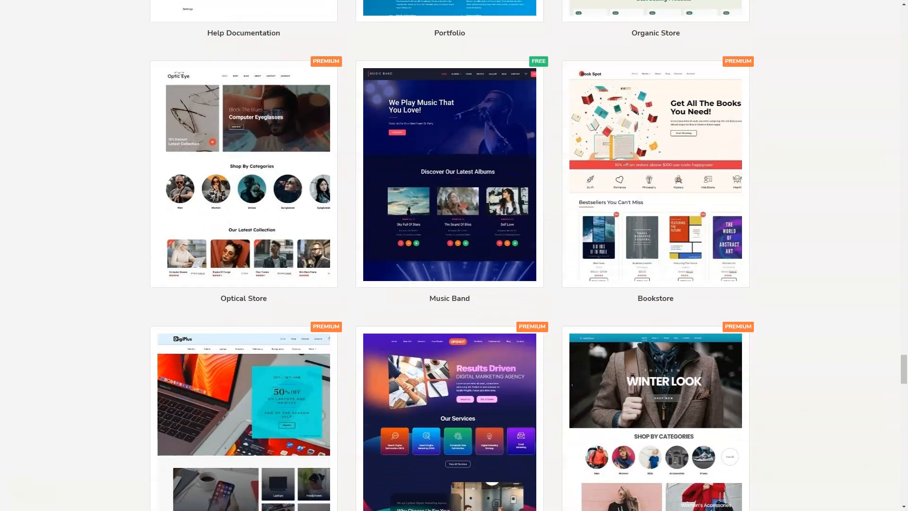
scroll("down", 3)
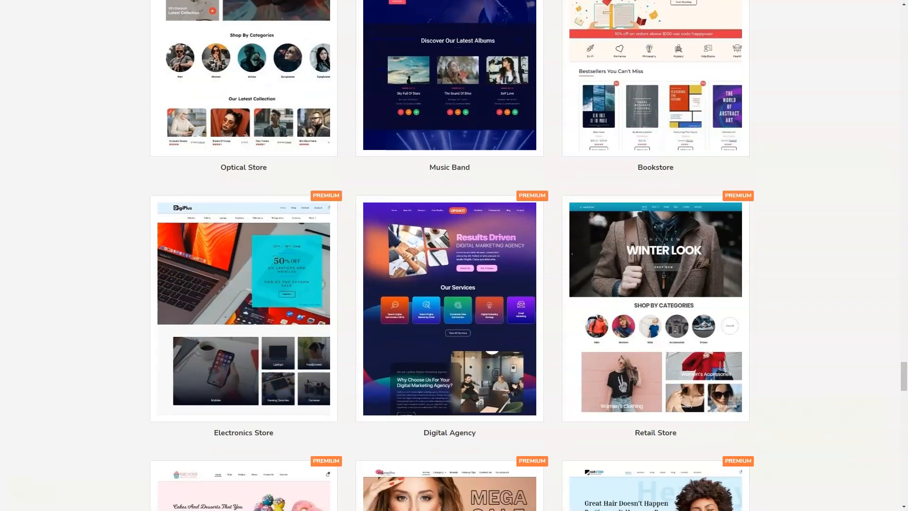
scroll("down", 3)
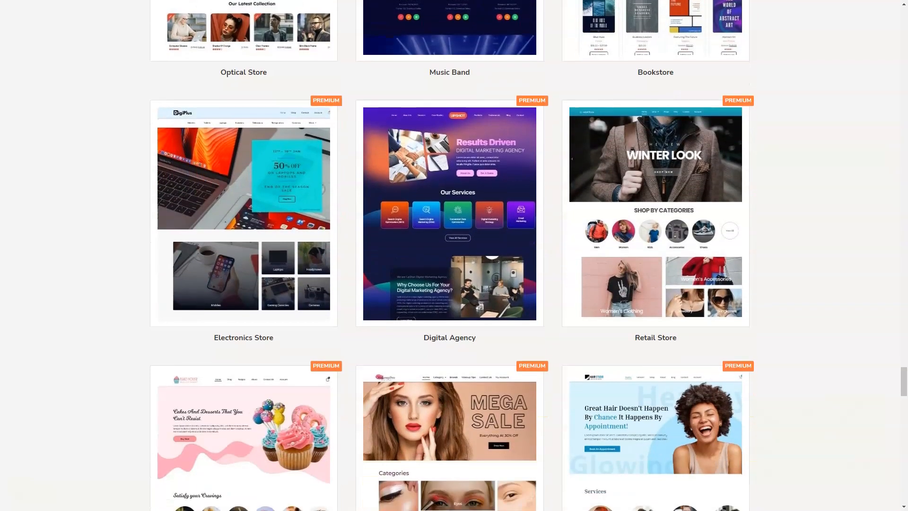
scroll("down", 3)
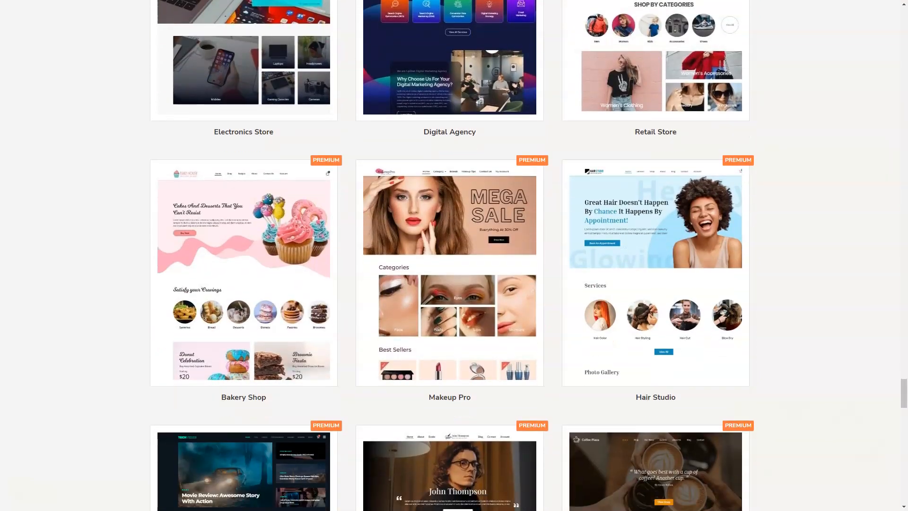
scroll("down", 3)
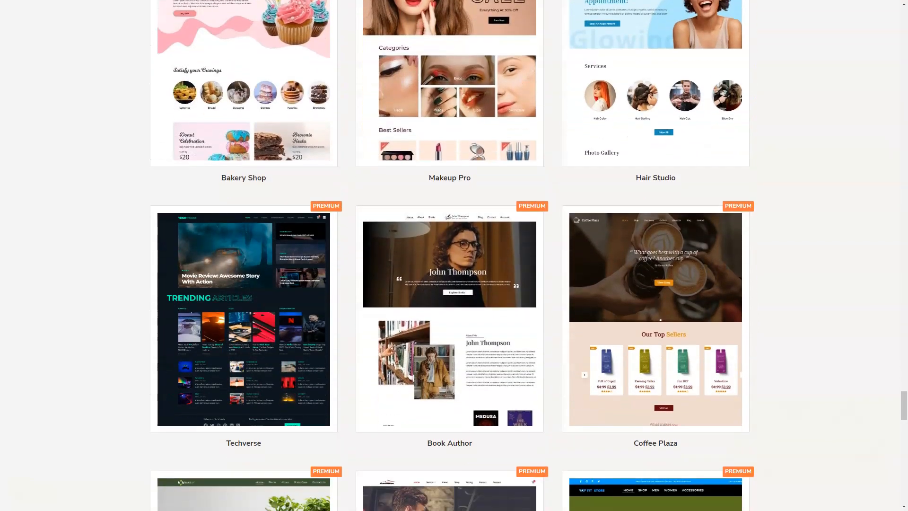
scroll("down", 3)
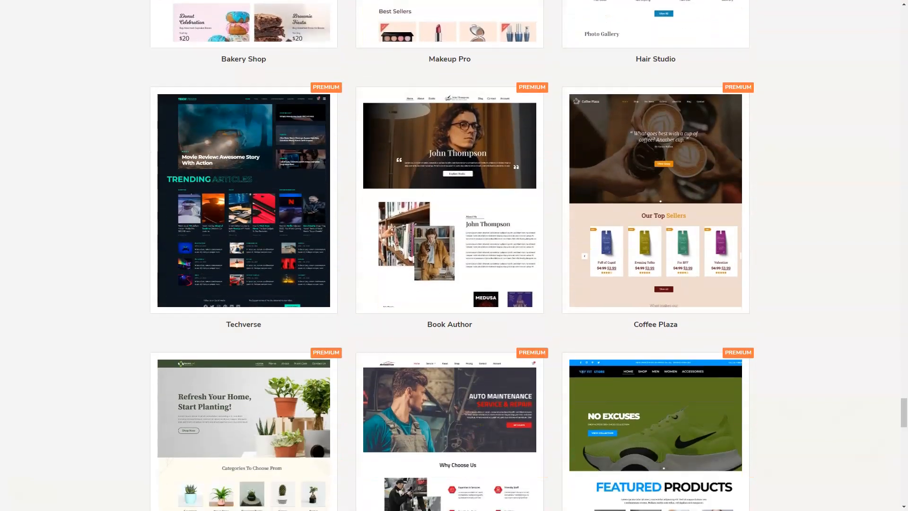
scroll("down", 3)
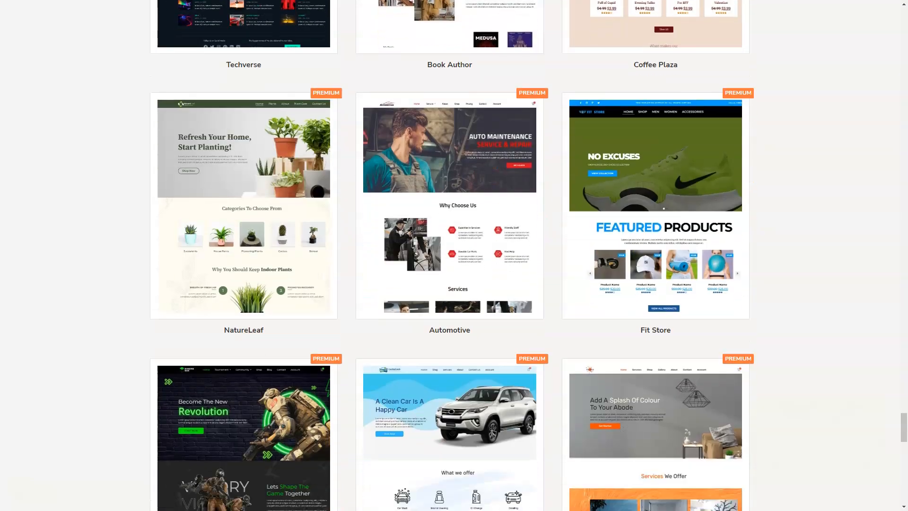